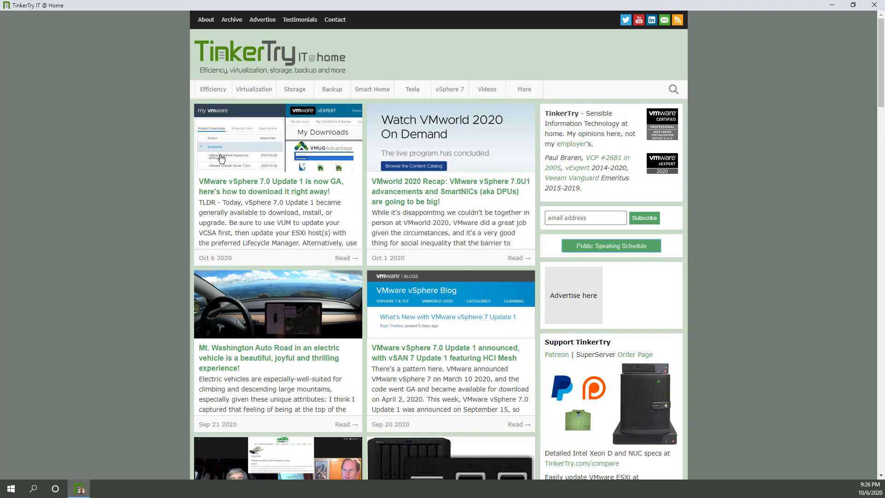
# Put the TinkerTry window away and sign in to appliance management as root
pyautogui.click(271, 187)
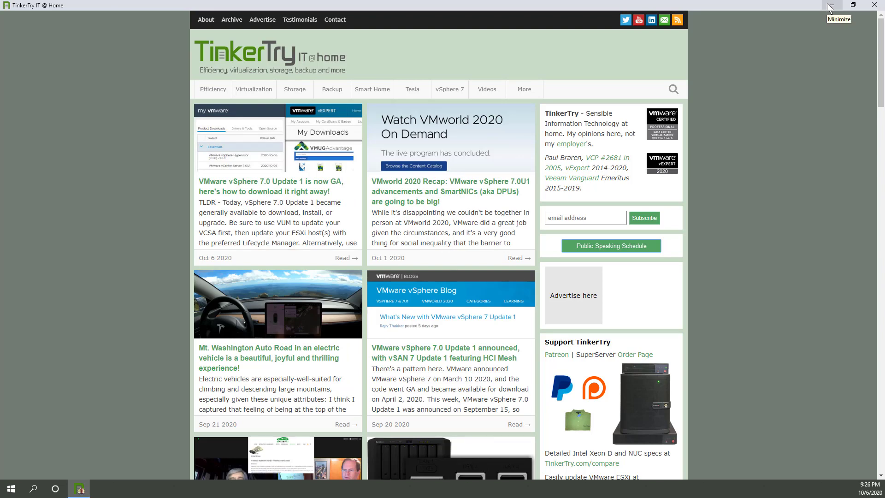
pyautogui.click(101, 489)
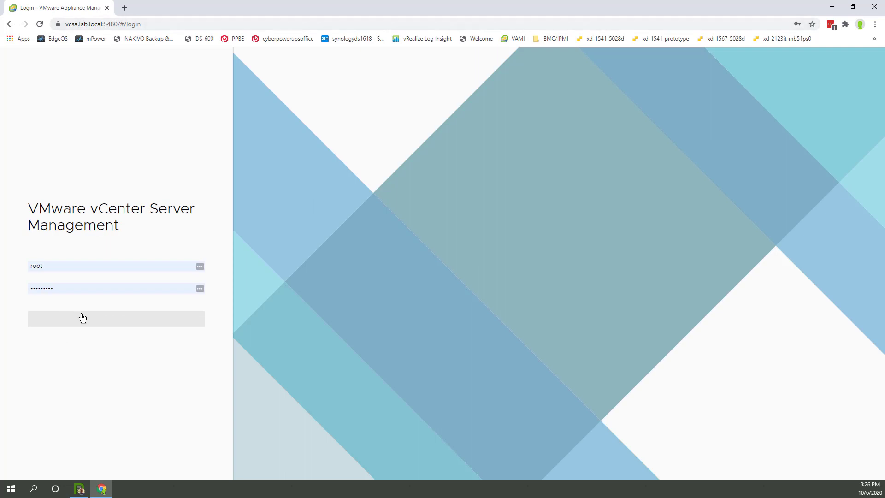
pyautogui.click(117, 318)
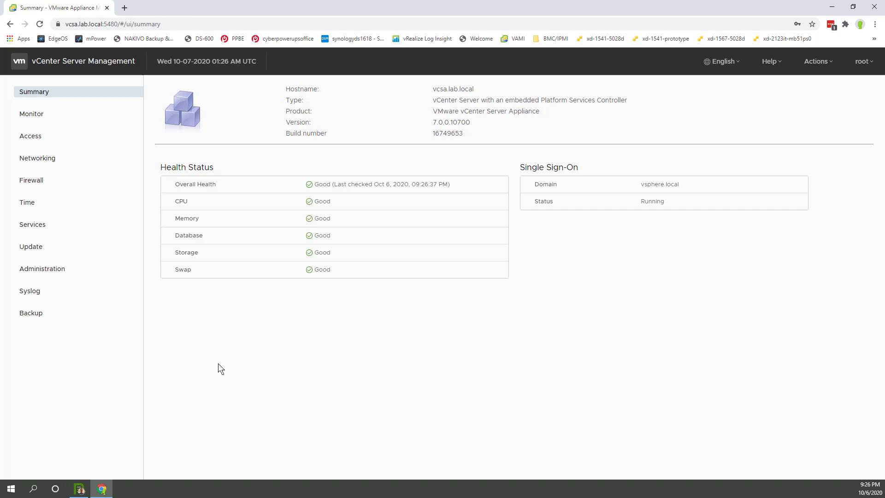
pyautogui.moveTo(740, 347)
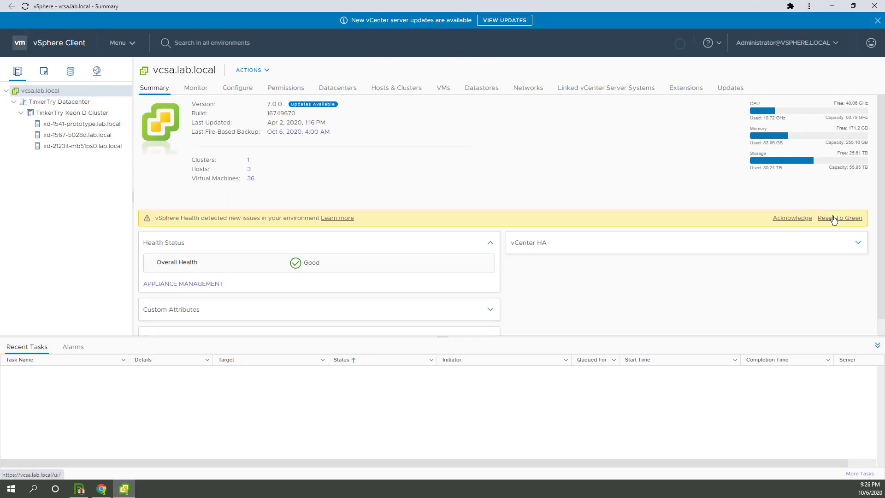
# Reset the vSphere Health warning banner to green on the vcsa.lab.local Summary
pyautogui.click(839, 217)
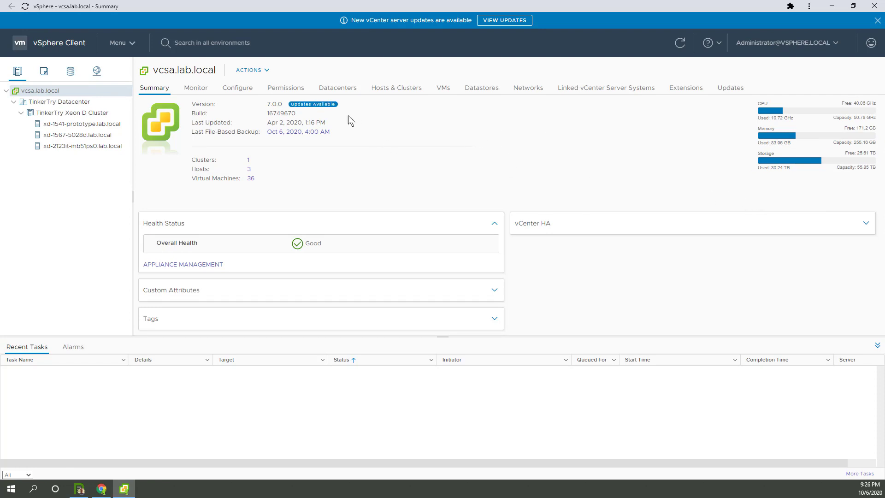
pyautogui.moveTo(504, 20)
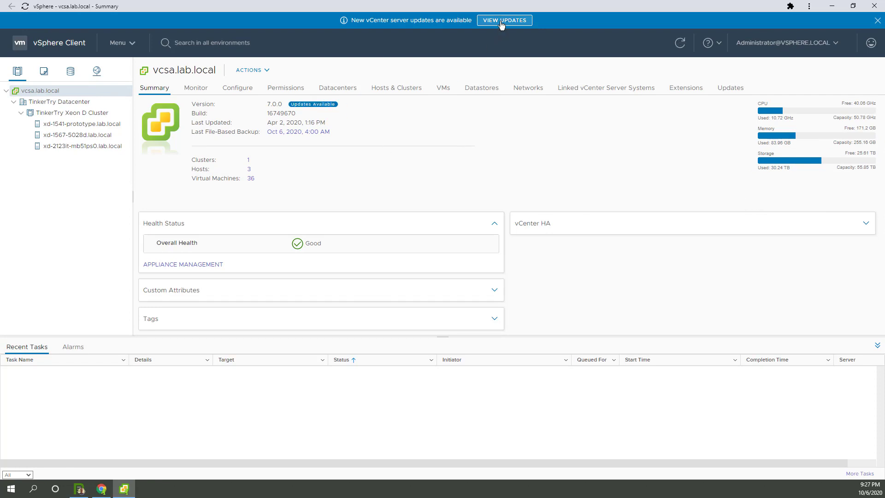
pyautogui.moveTo(506, 24)
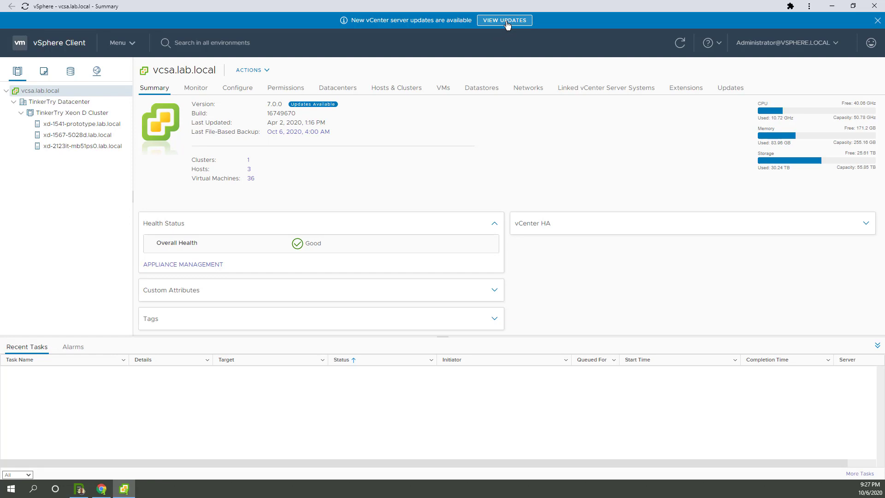
pyautogui.moveTo(277, 103)
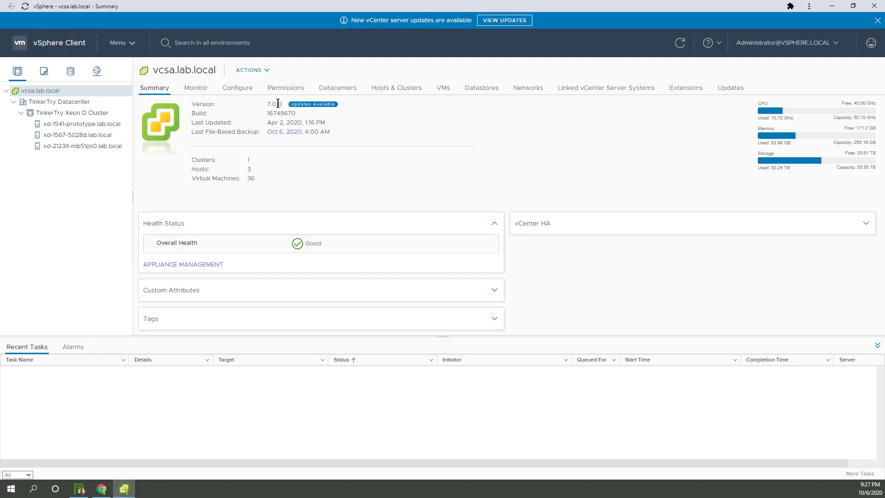
pyautogui.moveTo(503, 19)
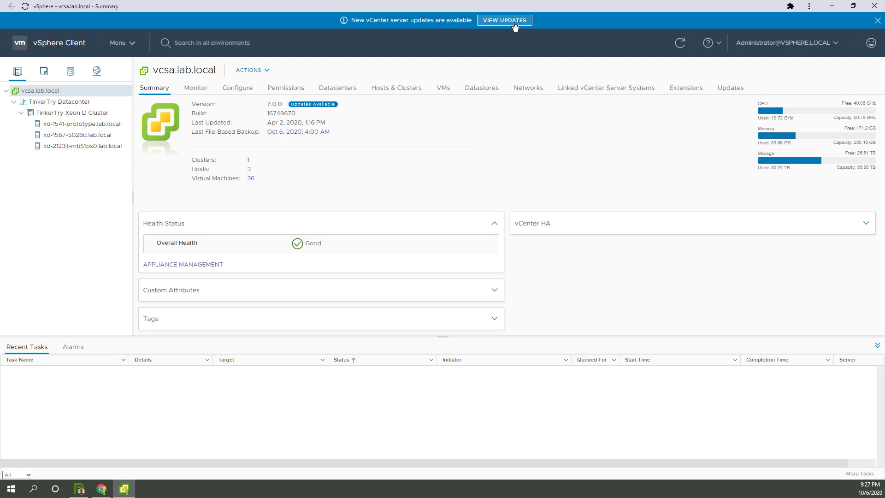
# In Update Planner select the 7.0.1.00000 release and generate its Interoperability report
pyautogui.click(729, 88)
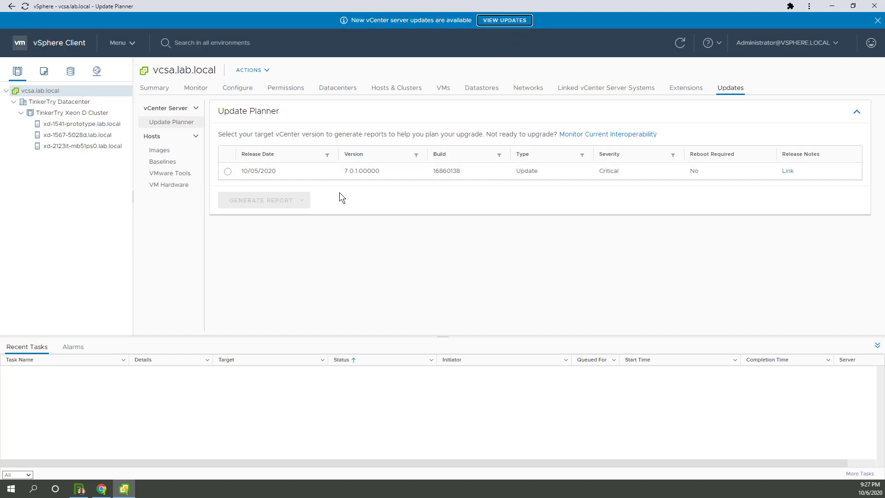
pyautogui.click(228, 172)
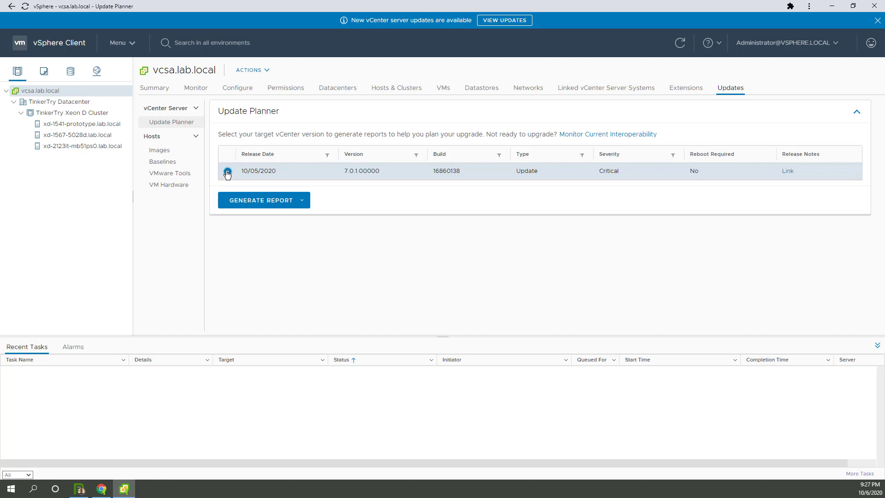
pyautogui.click(227, 170)
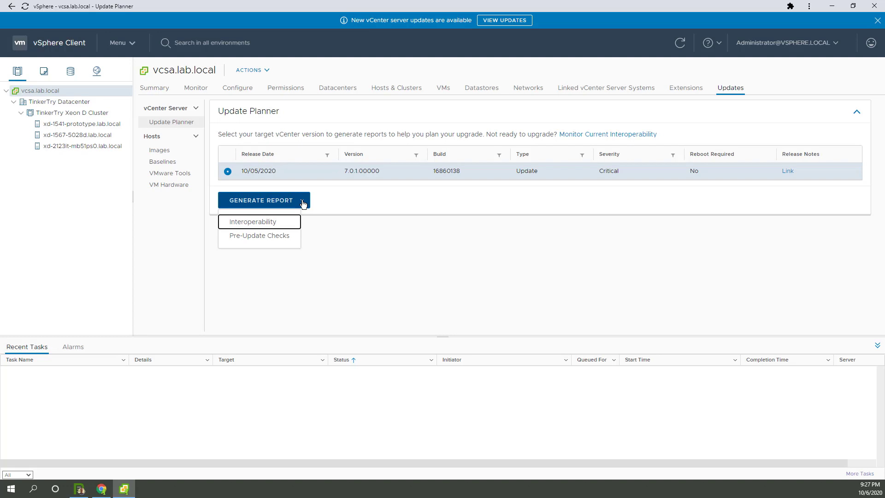
pyautogui.click(263, 200)
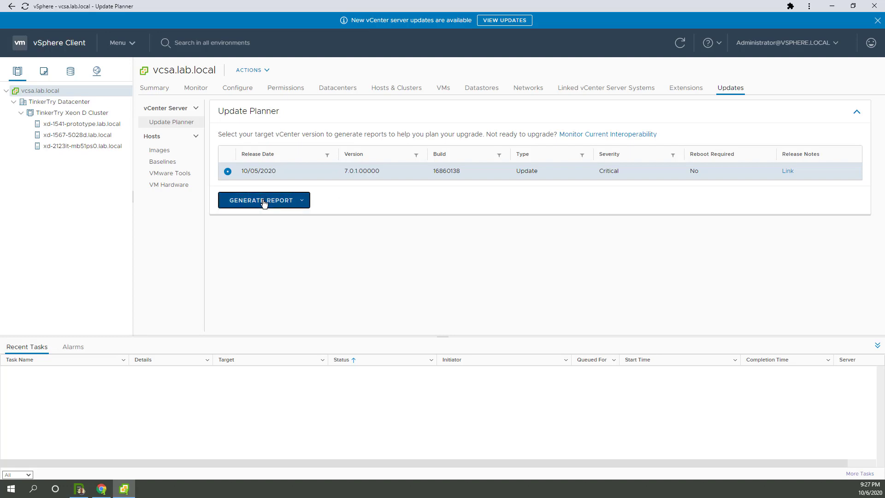
pyautogui.click(302, 200)
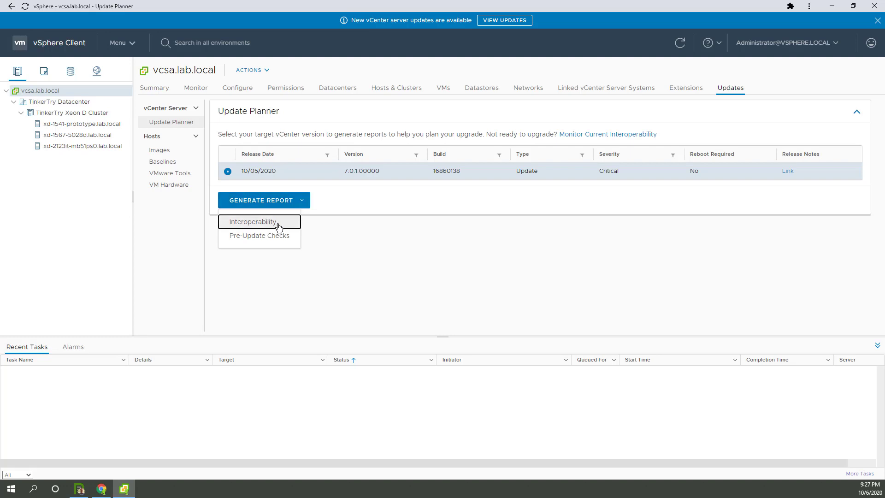
pyautogui.click(253, 221)
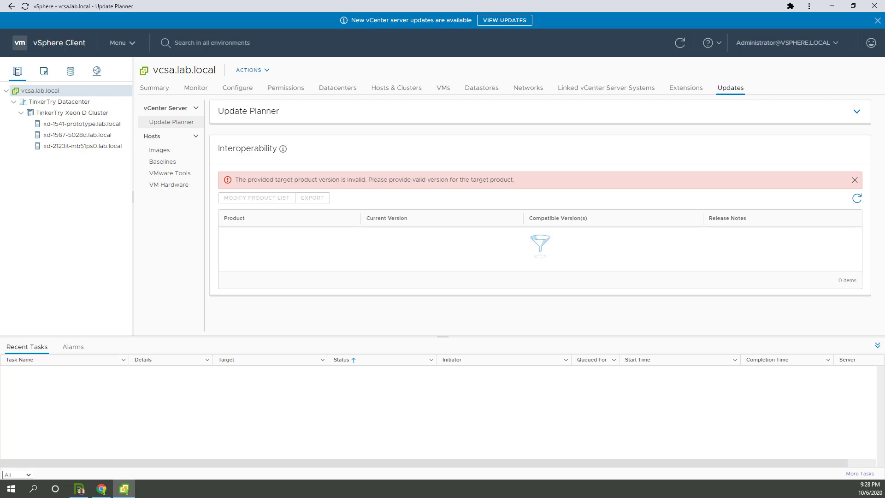
pyautogui.click(101, 488)
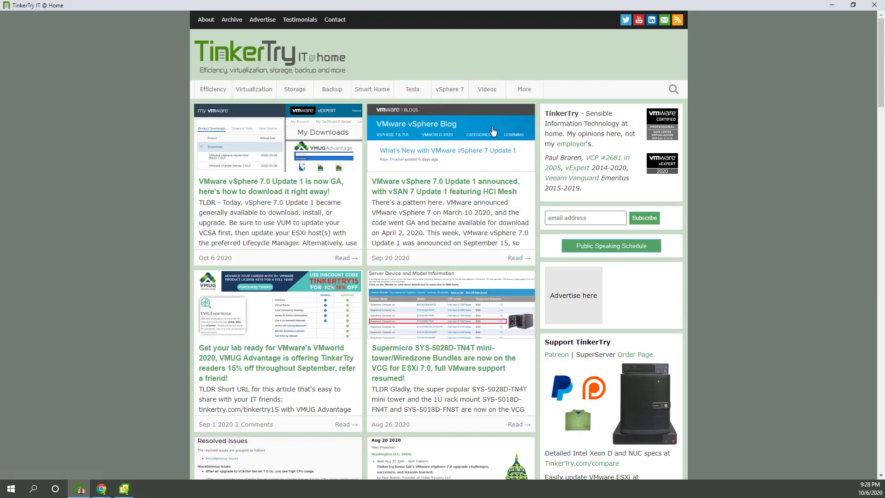
pyautogui.scroll(-3)
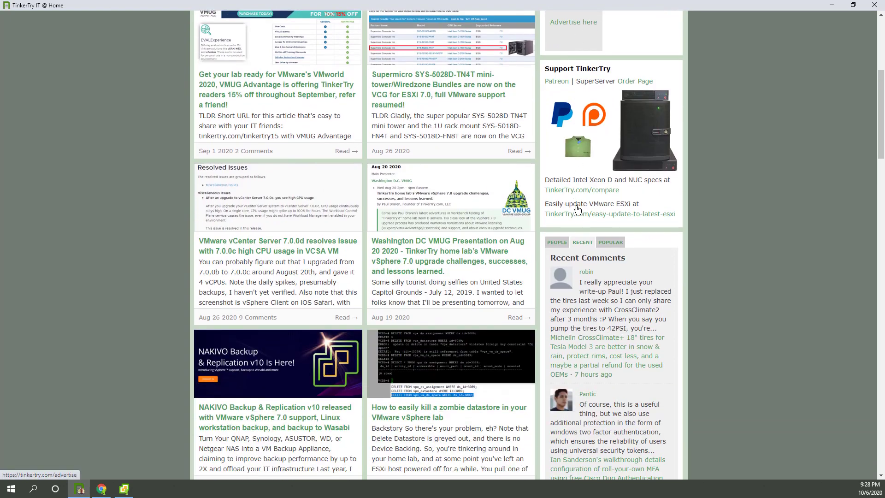
pyautogui.scroll(-3)
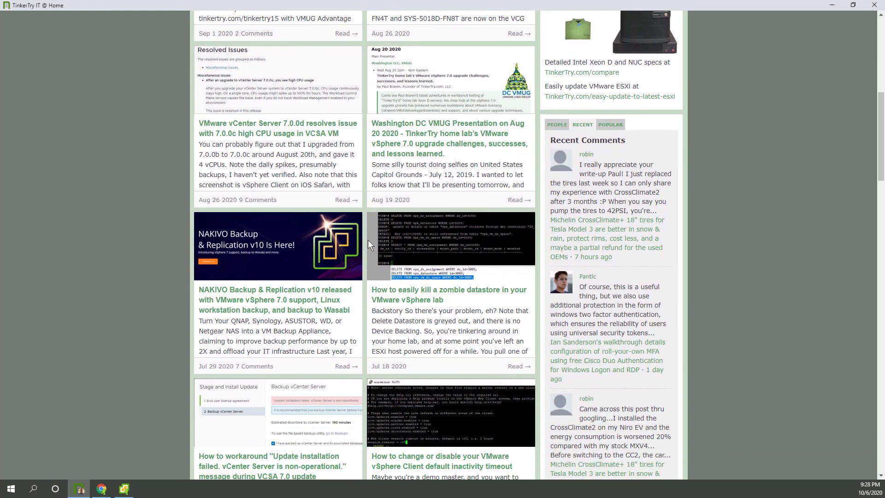
pyautogui.scroll(-3)
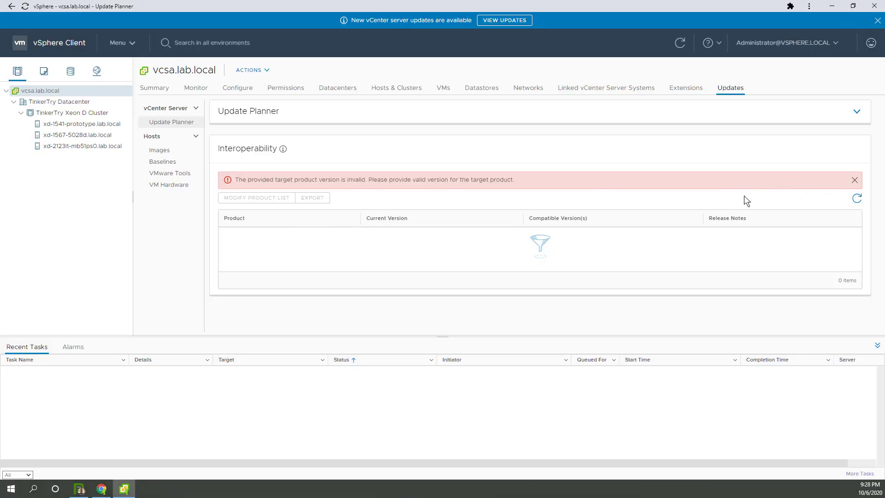
# Dismiss the invalid version error and run Pre-Update Checks for the 7.0.1.00000 release
pyautogui.click(854, 180)
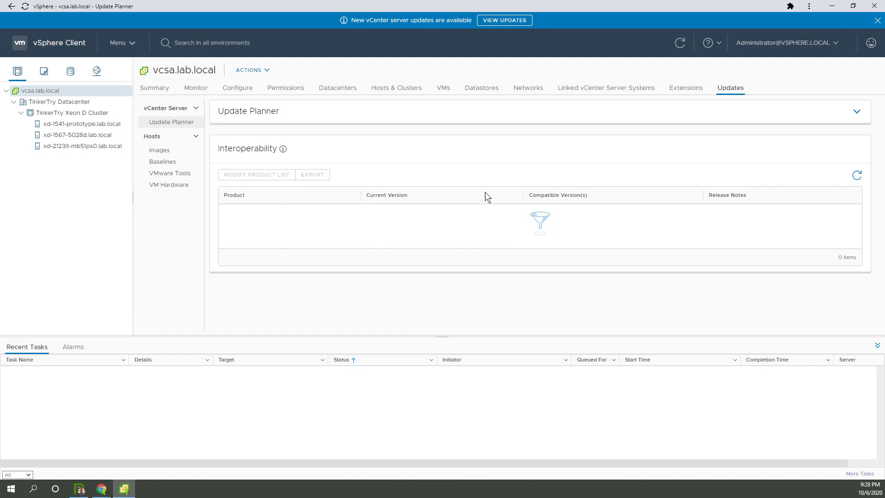
pyautogui.moveTo(769, 122)
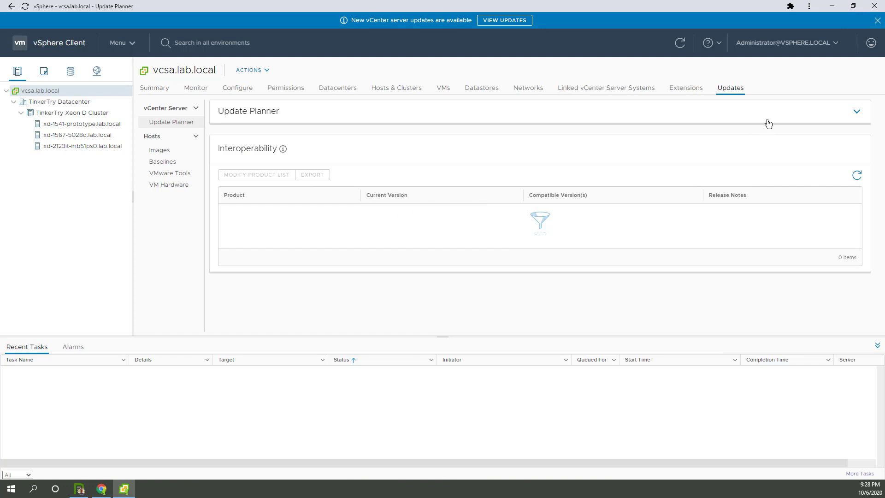
pyautogui.click(855, 110)
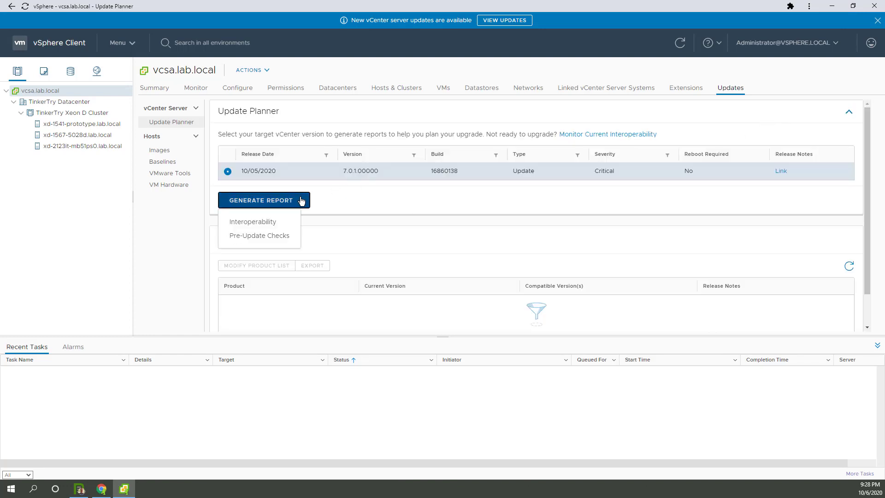
pyautogui.click(259, 235)
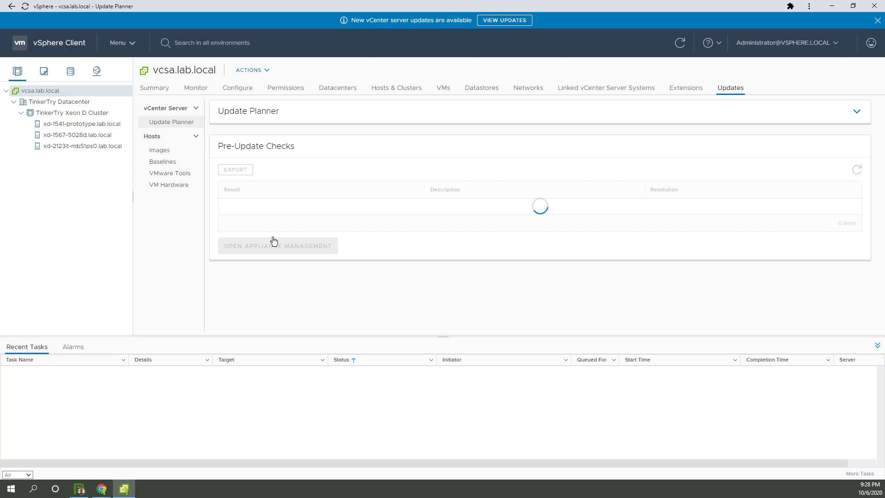
pyautogui.moveTo(365, 327)
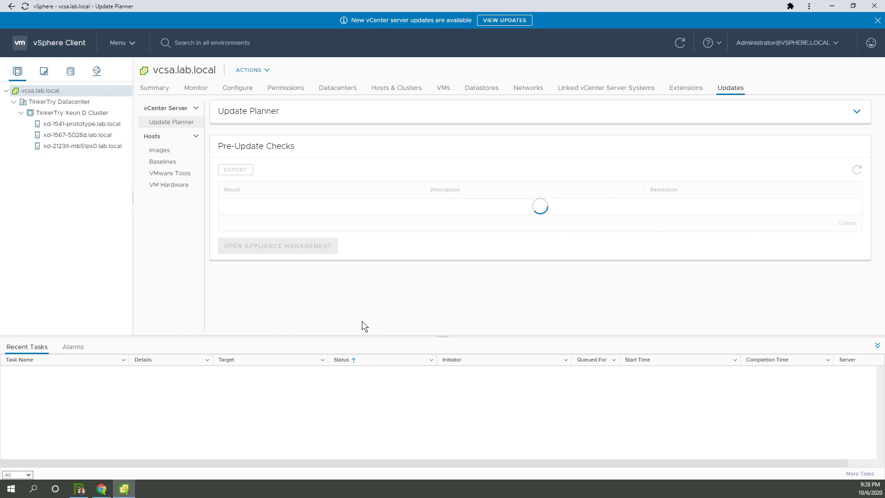
pyautogui.moveTo(791, 493)
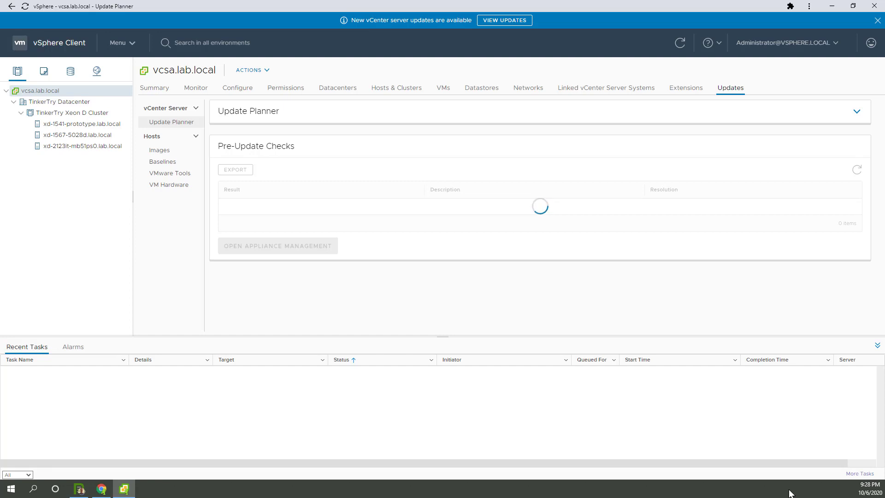
pyautogui.moveTo(24, 117)
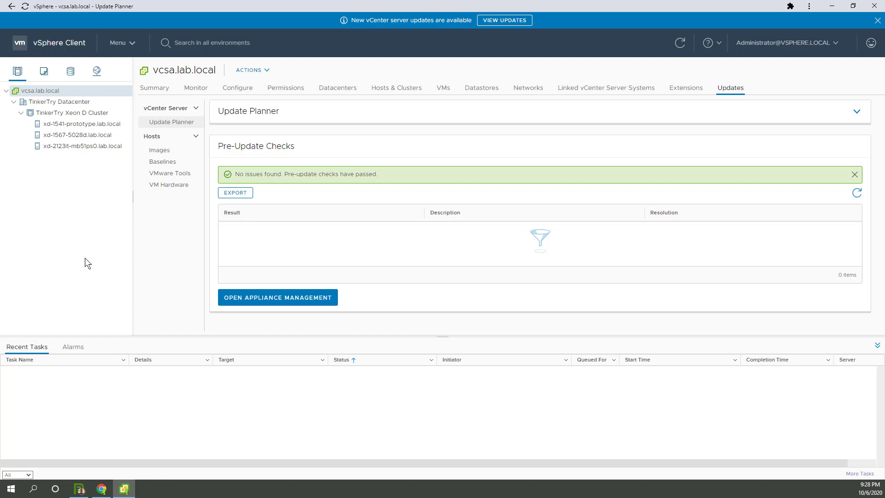
pyautogui.moveTo(526, 263)
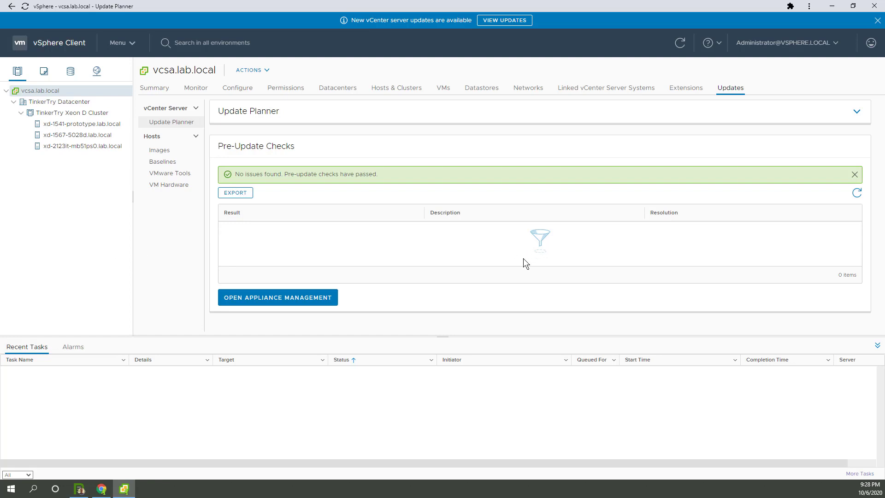
pyautogui.moveTo(277, 298)
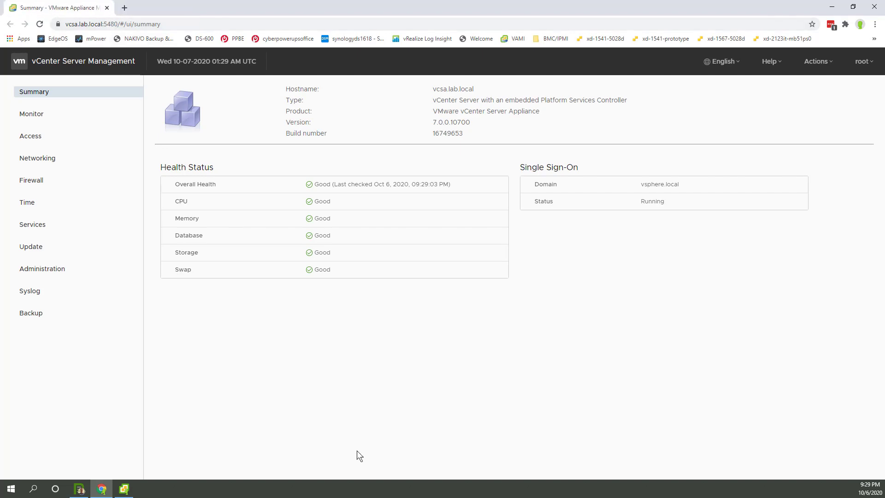
pyautogui.moveTo(725, 113)
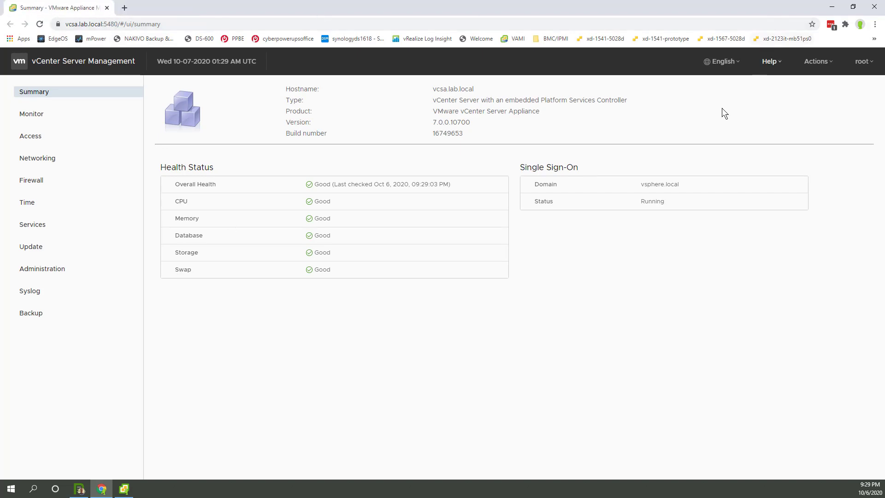
pyautogui.moveTo(32, 224)
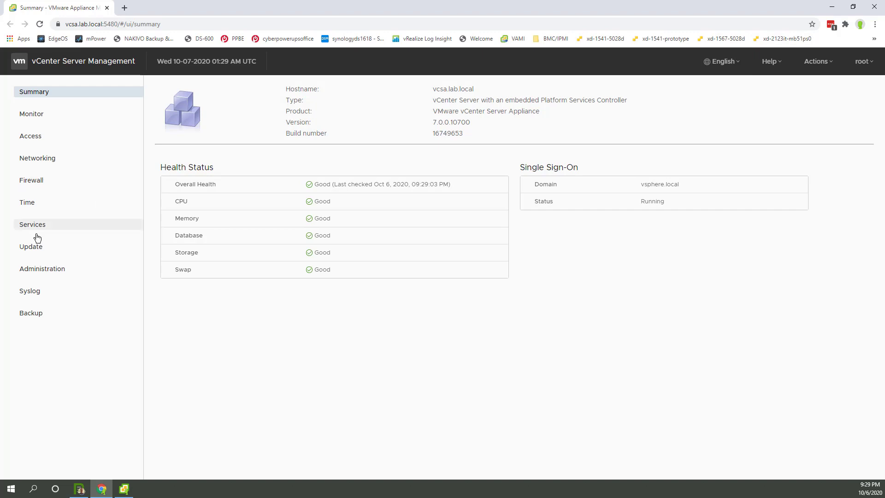
# Re-check the update repository so the 7.0.1.00000 critical fix is listed
pyautogui.click(30, 248)
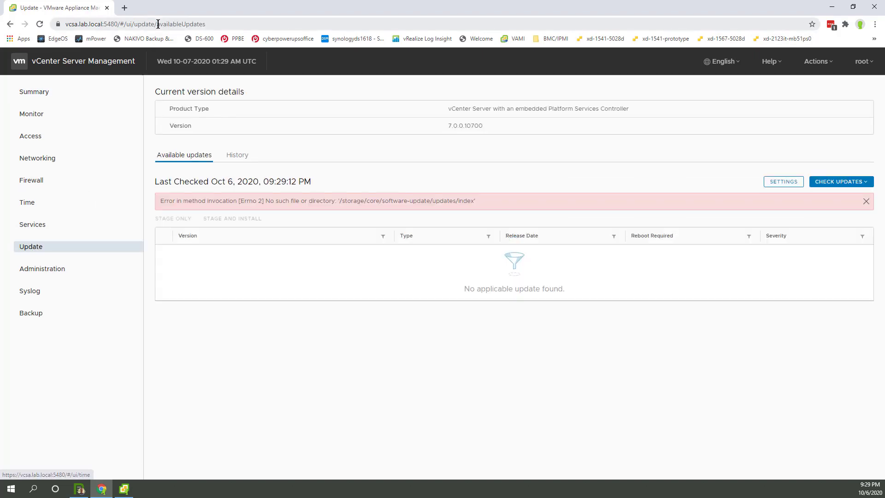
pyautogui.click(136, 24)
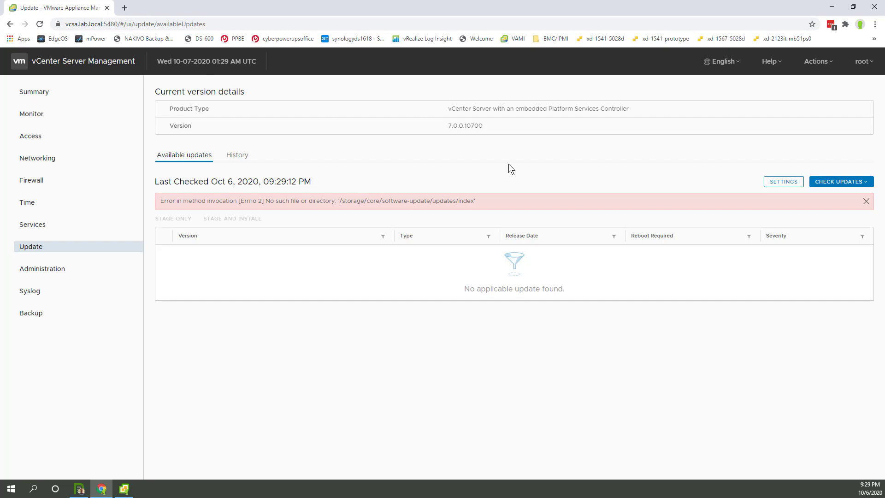
pyautogui.moveTo(526, 166)
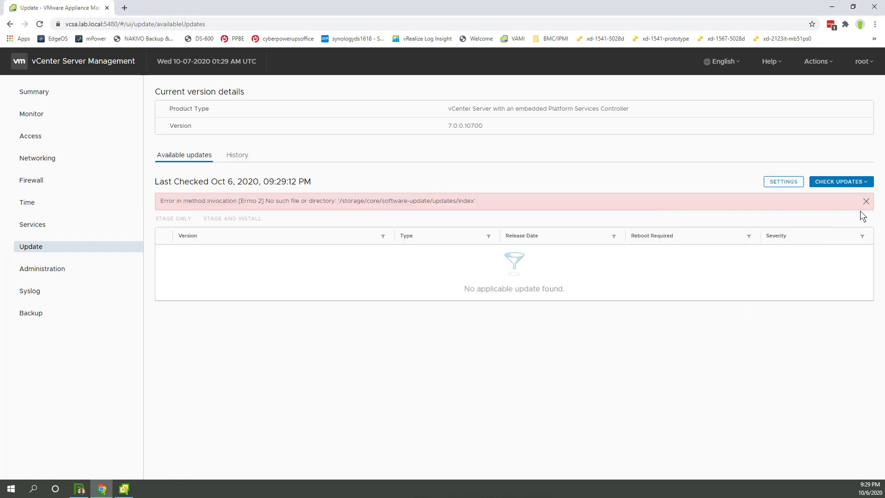
pyautogui.click(841, 182)
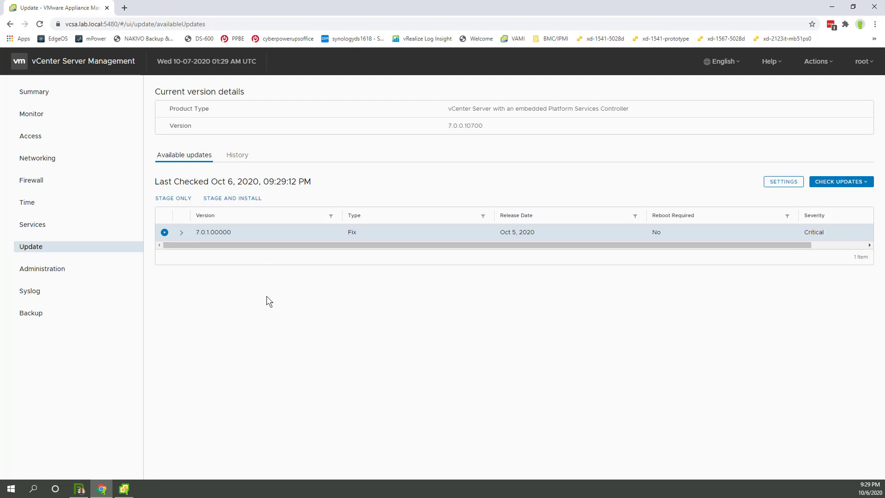
pyautogui.moveTo(277, 277)
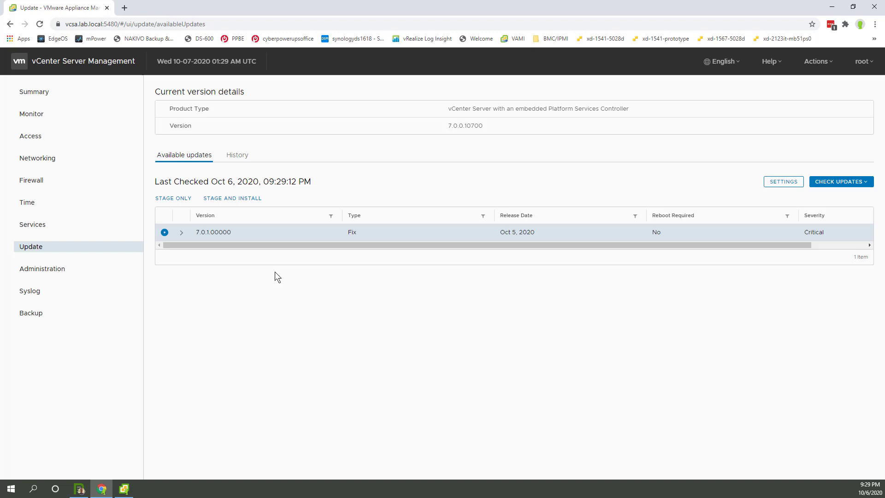
pyautogui.moveTo(223, 276)
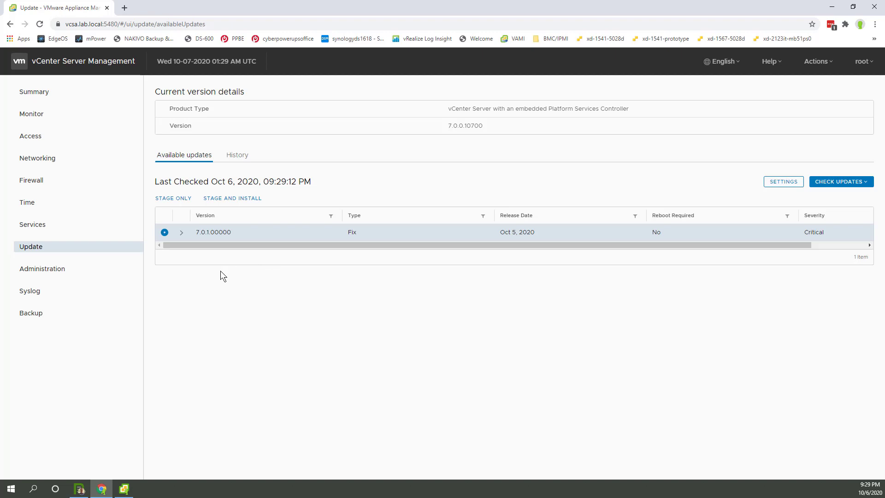
# Expand the 7.0.1.00000 update details and start Stage and Install
pyautogui.click(182, 232)
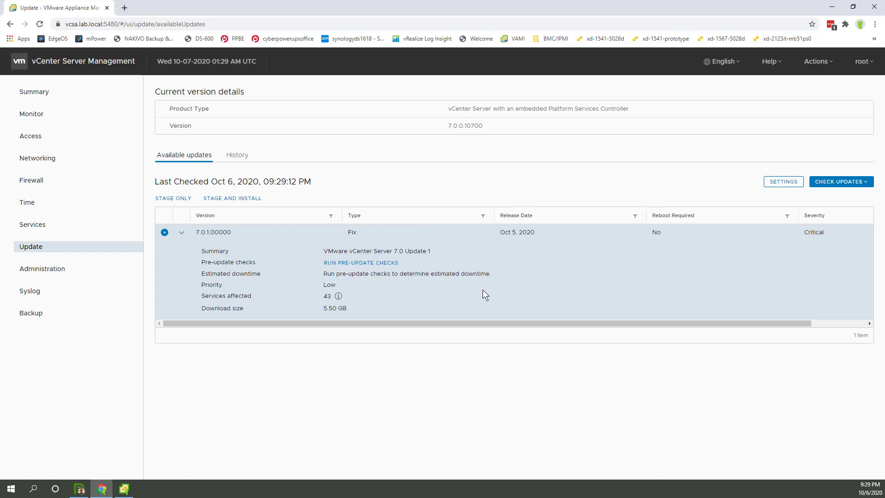
pyautogui.moveTo(506, 304)
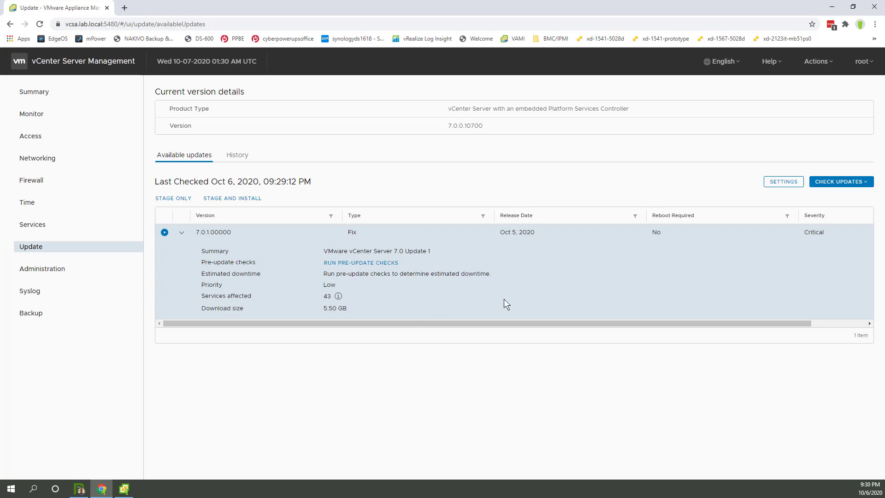
pyautogui.moveTo(261, 208)
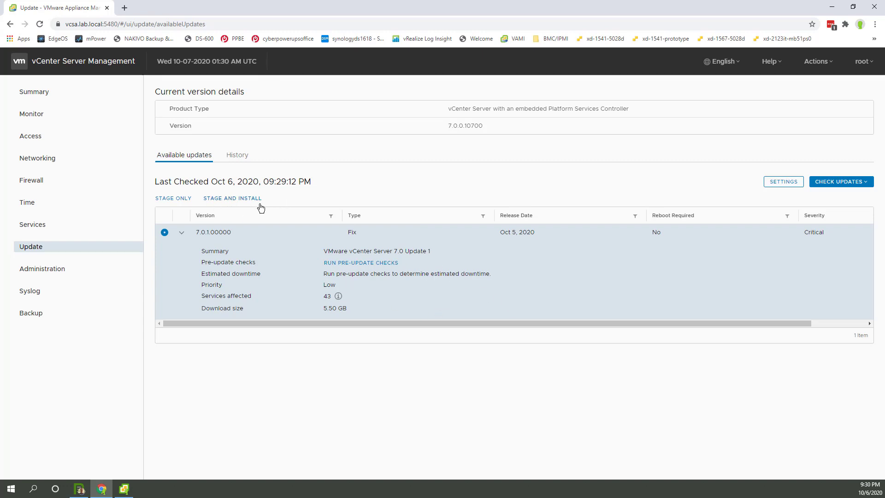
pyautogui.click(232, 198)
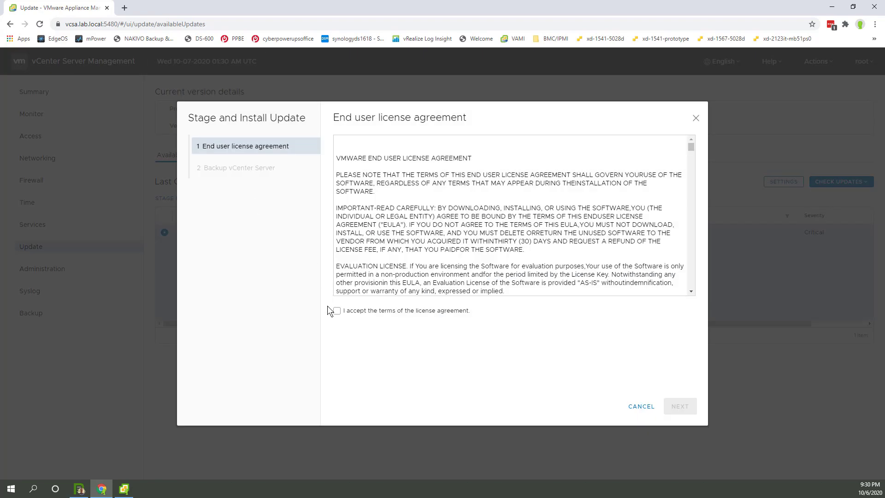
# Accept the end user license agreement and continue through the pre-update checks
pyautogui.click(336, 311)
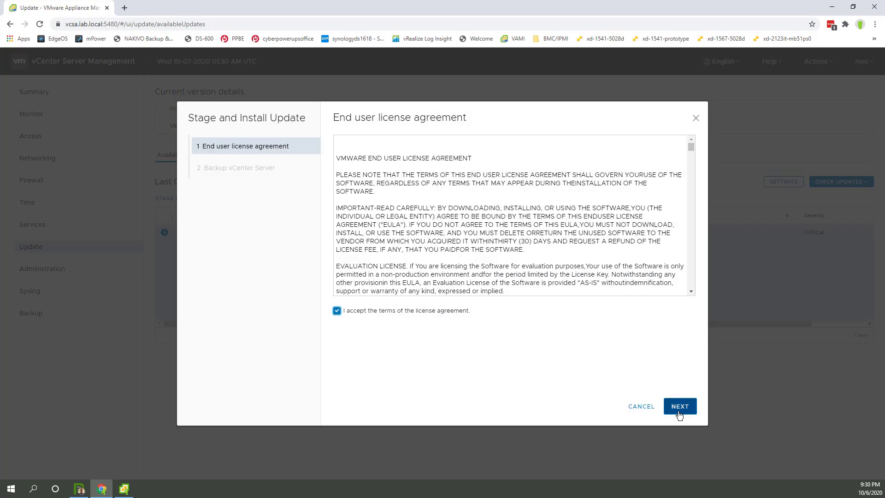
pyautogui.click(680, 406)
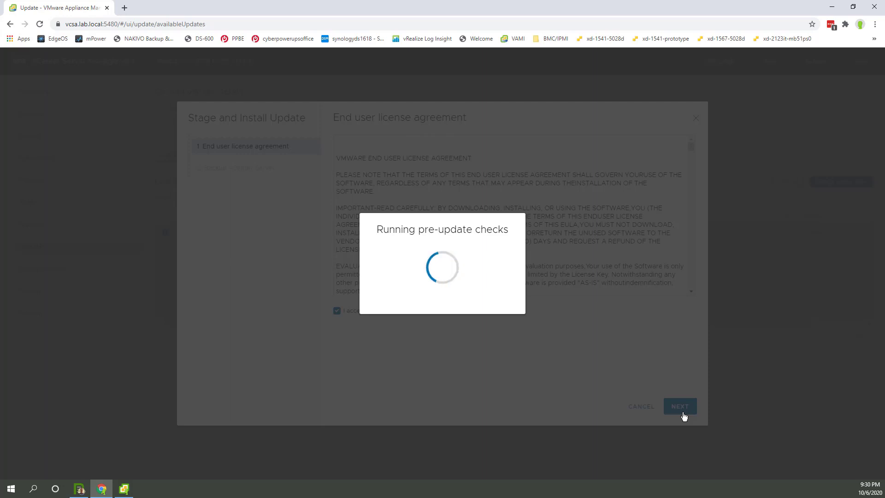
pyautogui.click(680, 406)
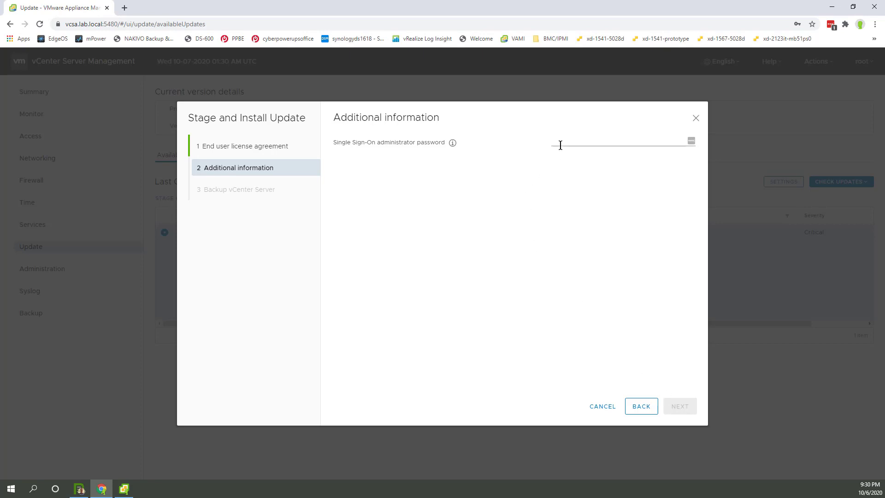
# Provide the Single Sign-On administrator password and continue to the backup step
pyautogui.click(621, 141)
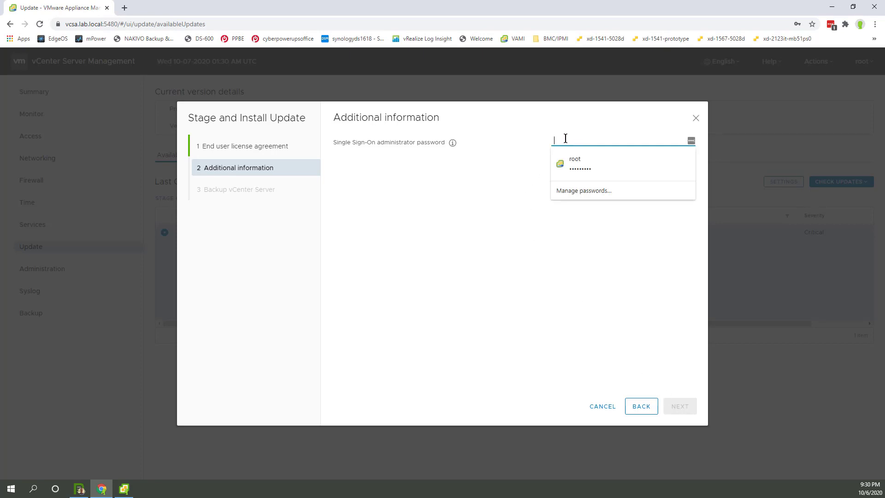
pyautogui.write('password')
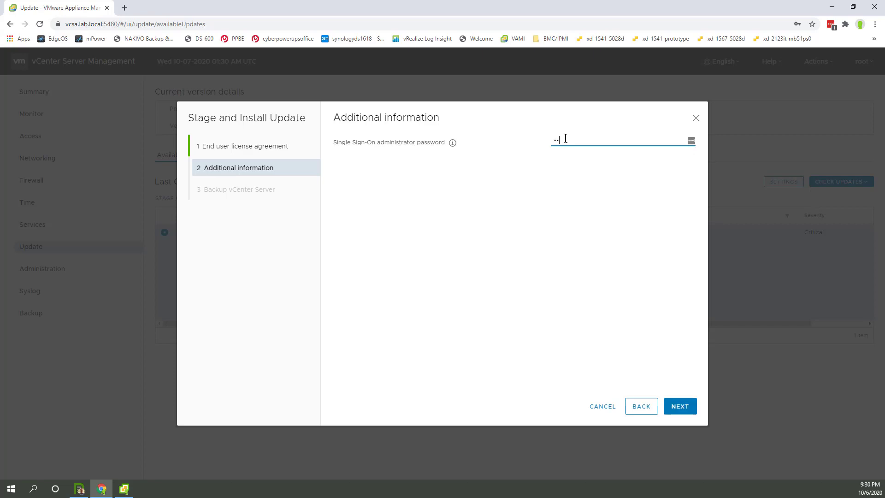
pyautogui.write('password')
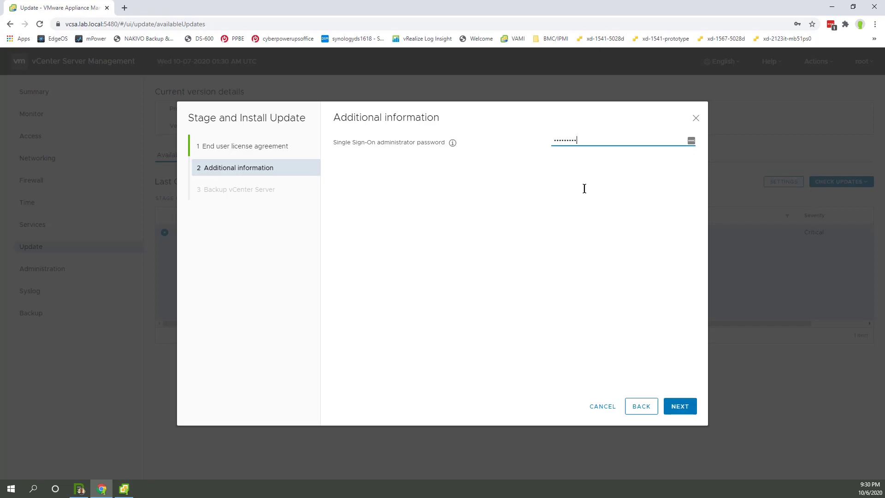
pyautogui.click(680, 405)
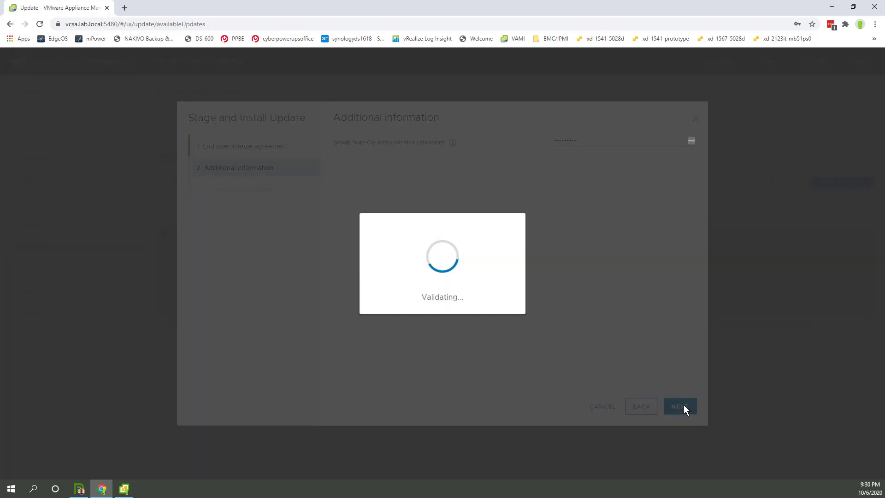
pyautogui.click(680, 405)
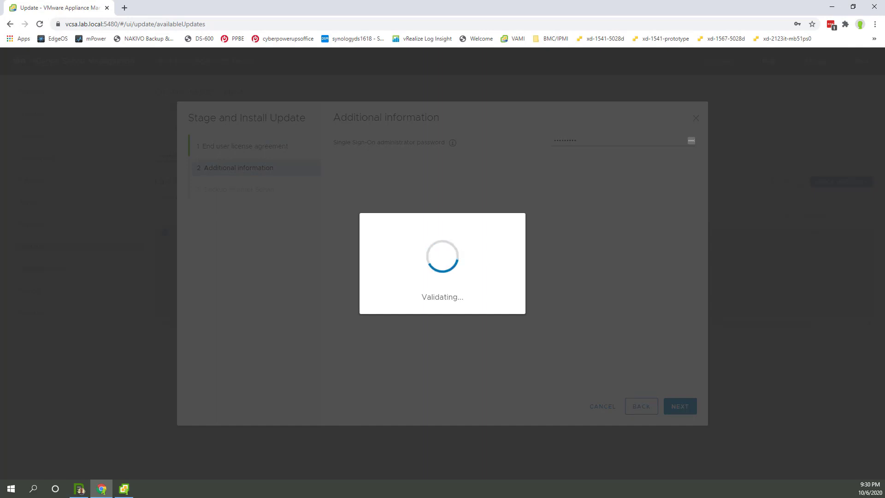
pyautogui.click(679, 406)
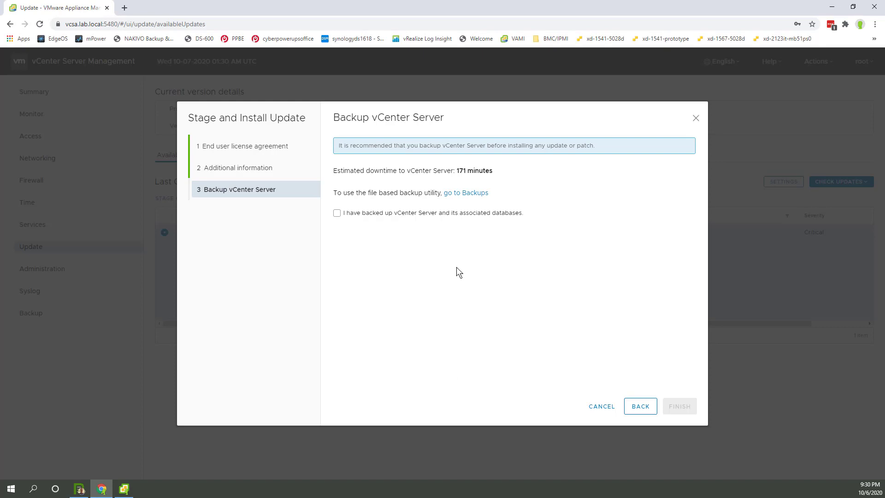
# Check the backup history sorted by End Time for a recent backup, then return to the wizard
pyautogui.click(467, 193)
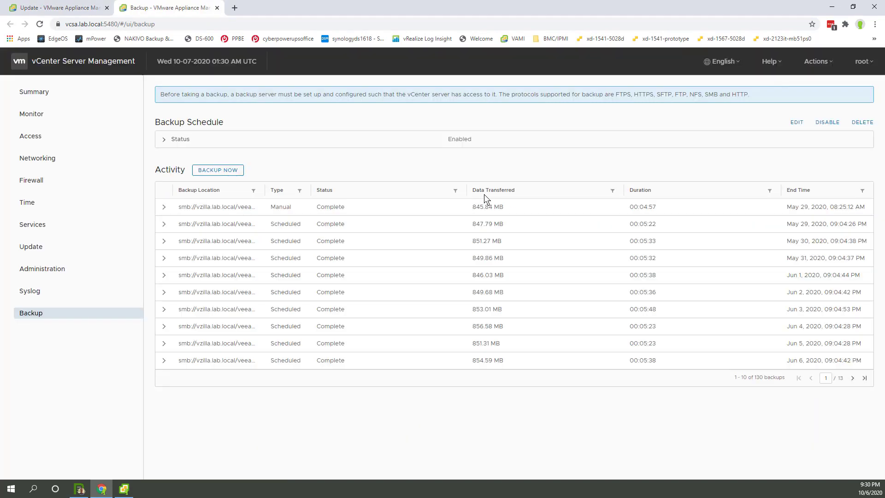
pyautogui.moveTo(830, 188)
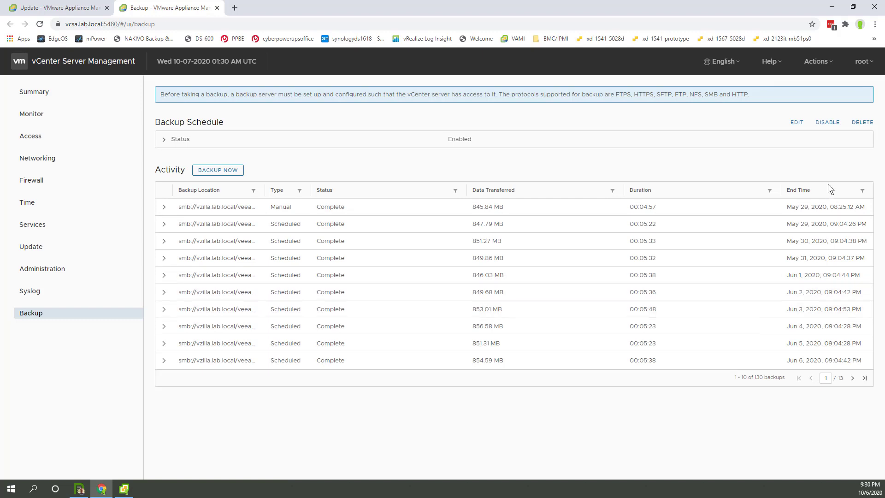
pyautogui.click(790, 190)
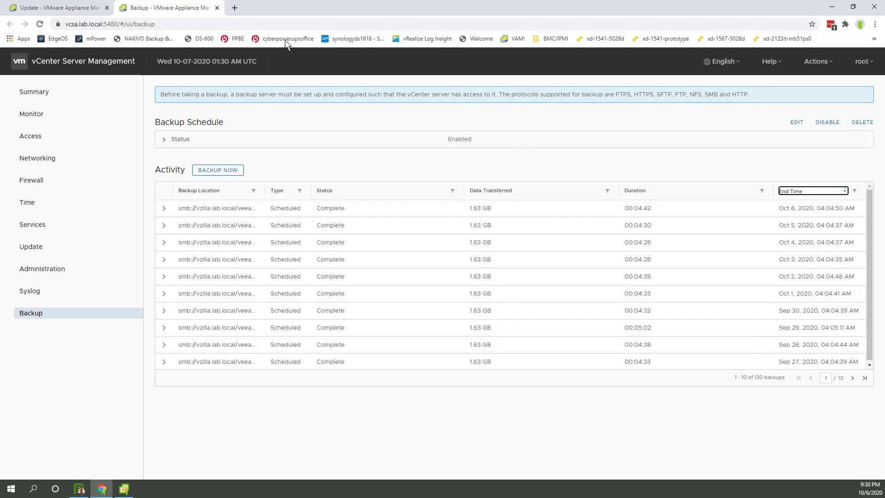
pyautogui.moveTo(56, 8)
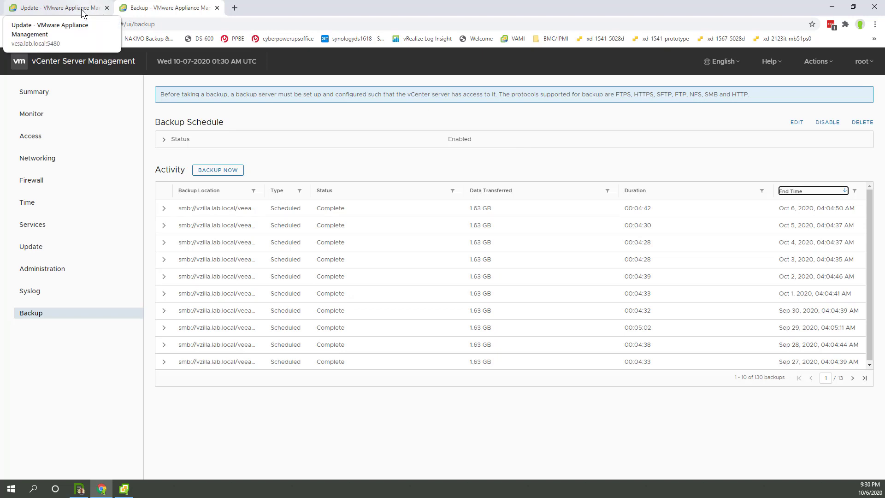
pyautogui.click(56, 8)
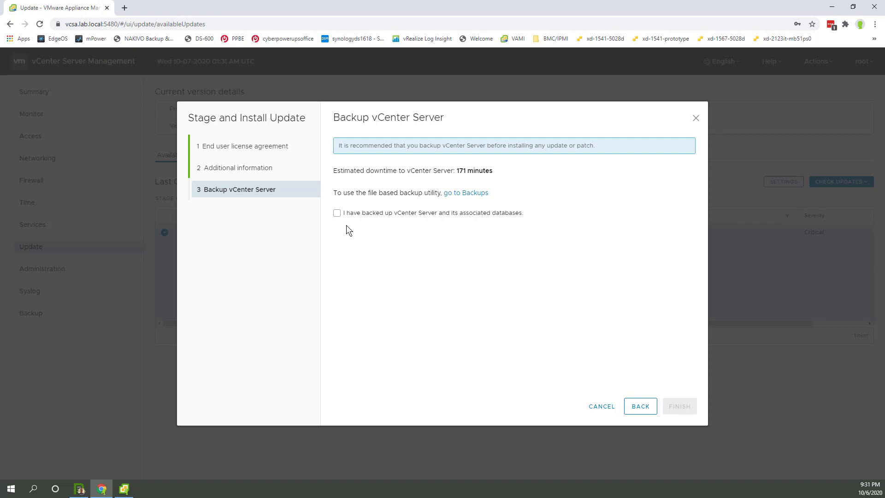
# Confirm vCenter Server is backed up and finish to launch the 7.0.1.00000 installation
pyautogui.click(337, 213)
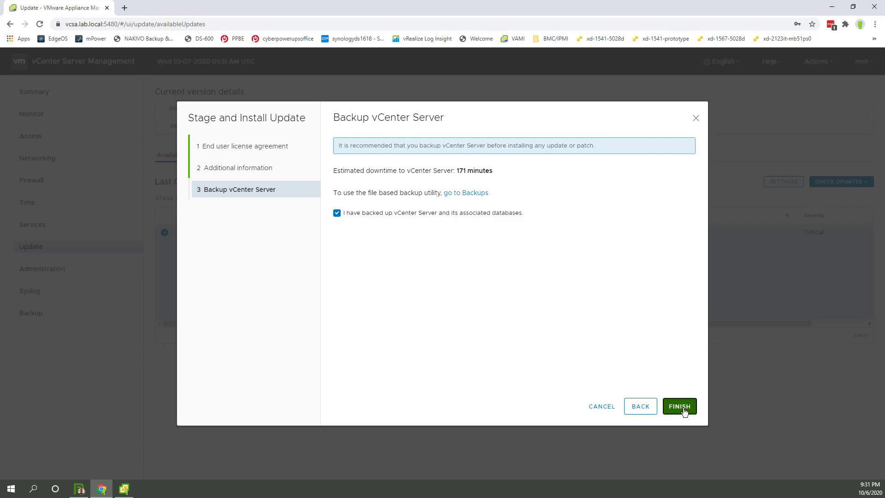
pyautogui.click(679, 406)
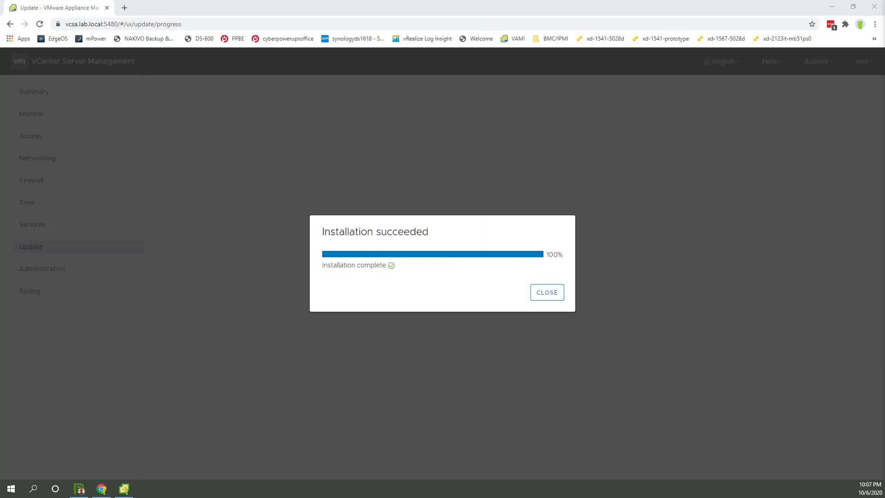
pyautogui.moveTo(787, 473)
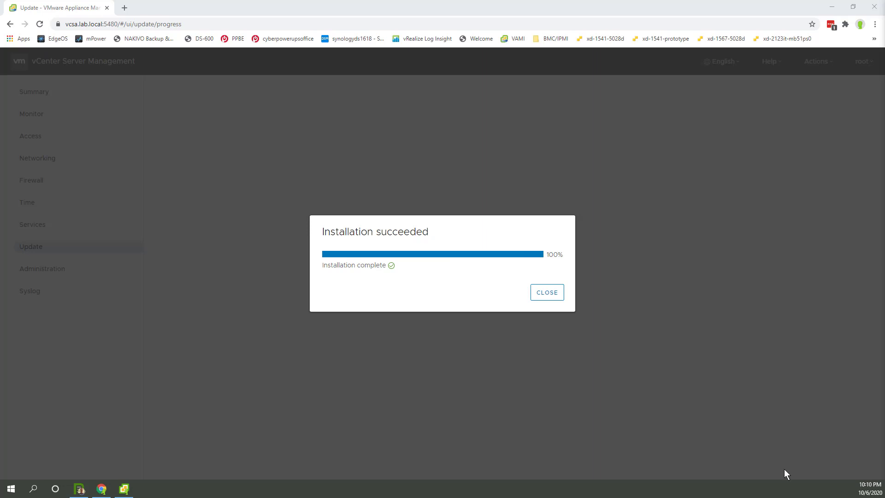
pyautogui.moveTo(866, 492)
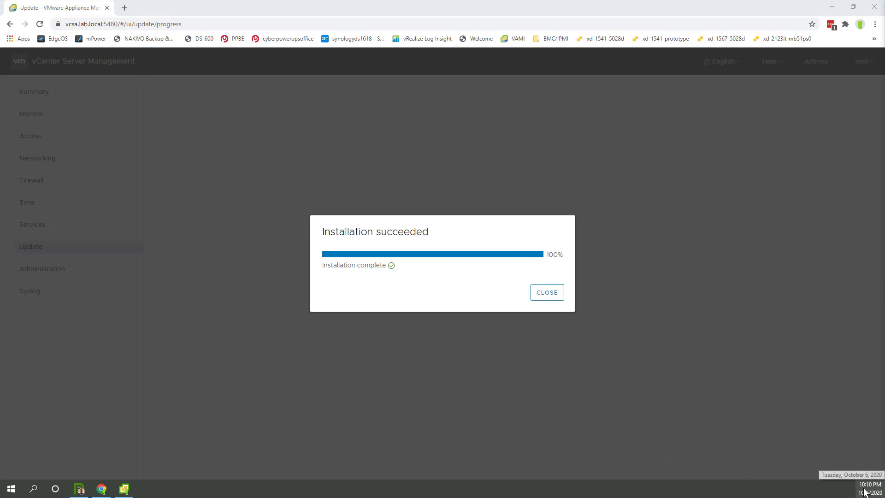
pyautogui.moveTo(109, 479)
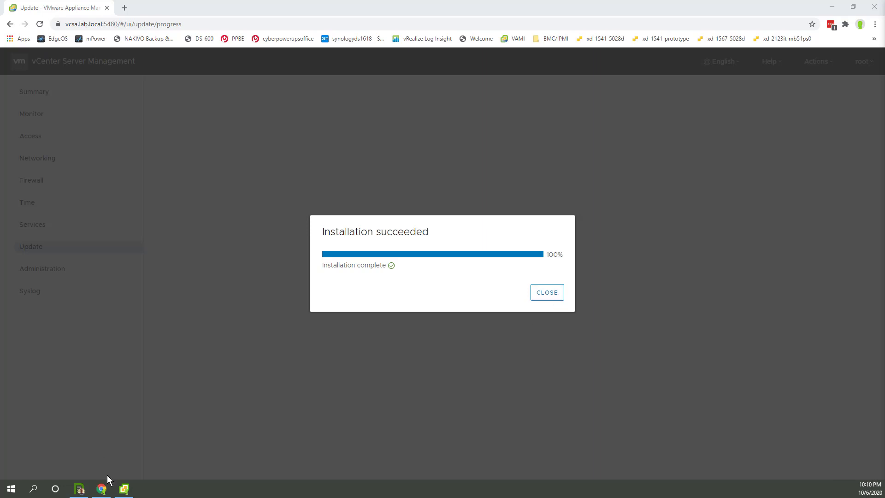
pyautogui.click(122, 489)
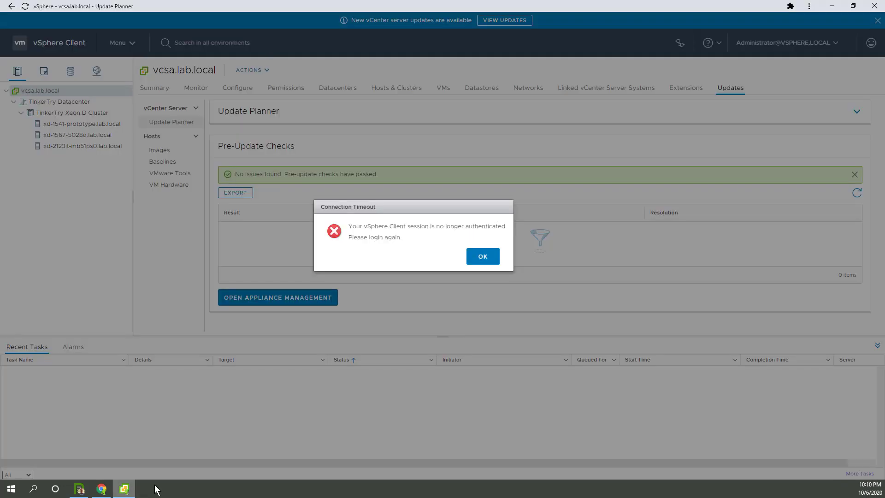
pyautogui.click(481, 255)
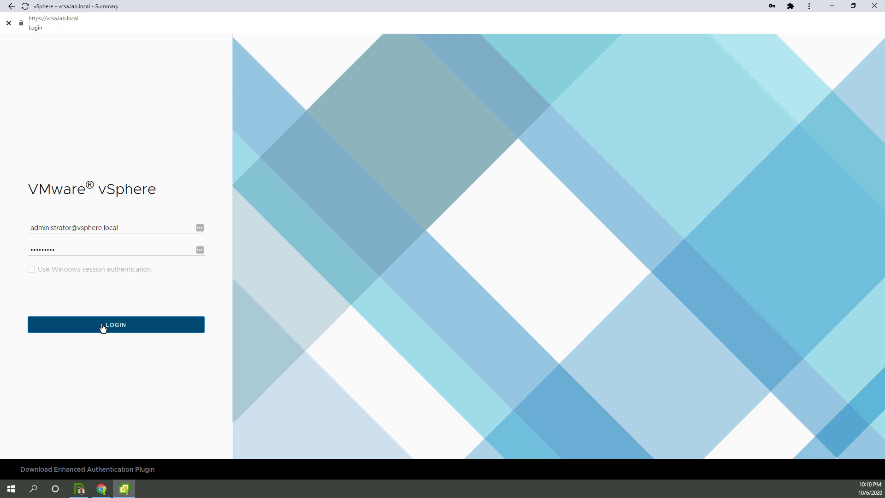
pyautogui.click(117, 325)
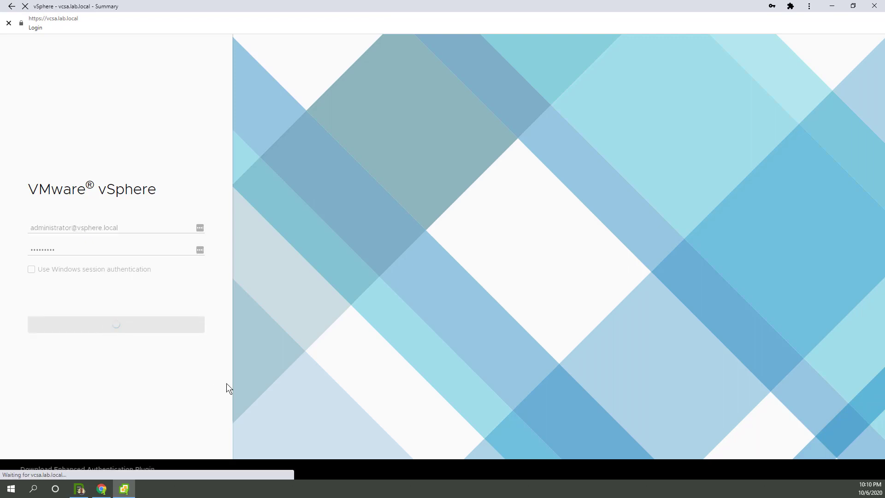
pyautogui.click(116, 324)
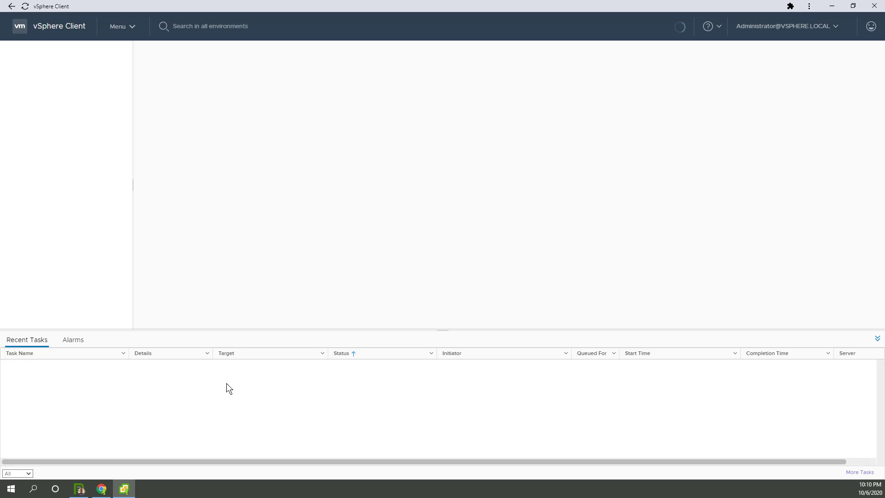
pyautogui.moveTo(258, 294)
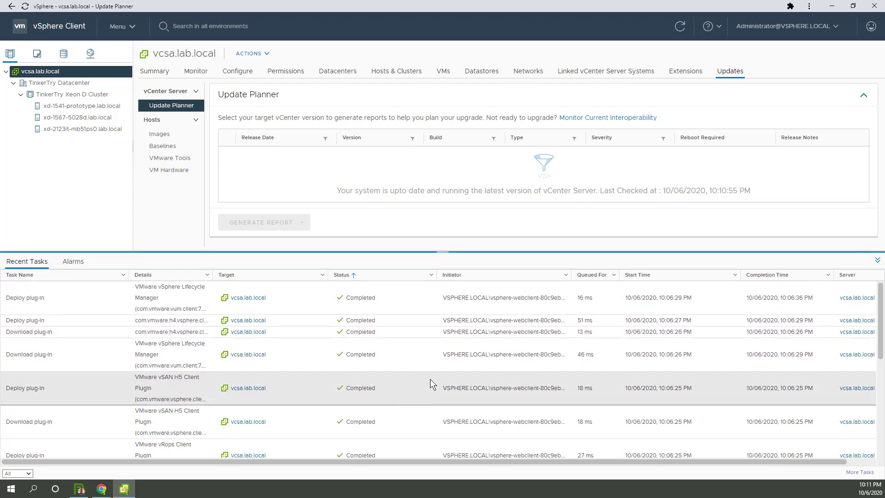
# Scroll through the Task Console history, then select the win10-on-Samsung test VM
pyautogui.scroll(-3)
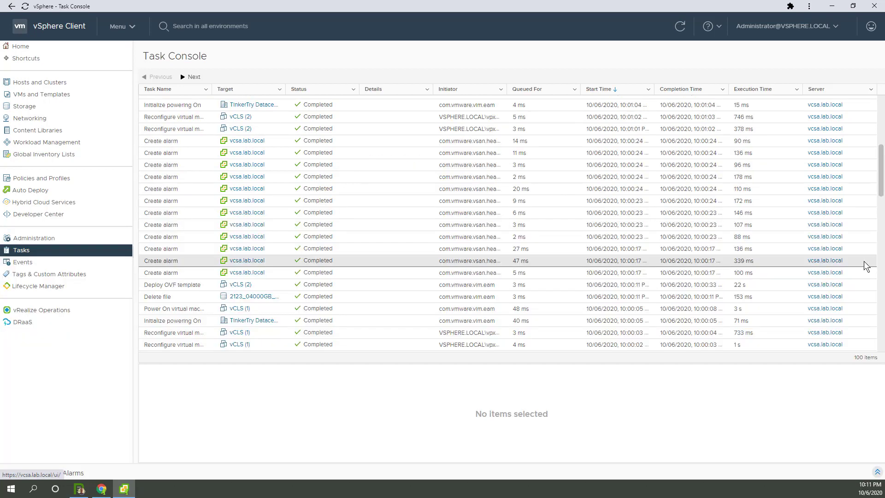
pyautogui.scroll(-3)
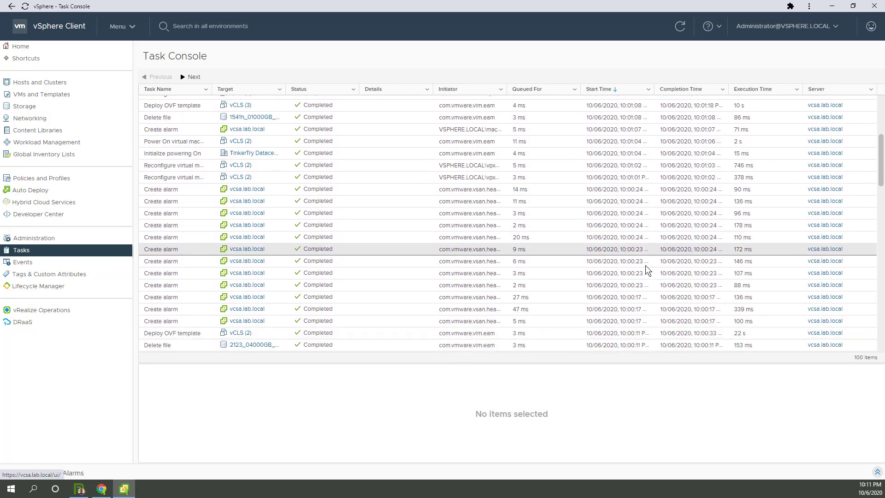
pyautogui.scroll(-3)
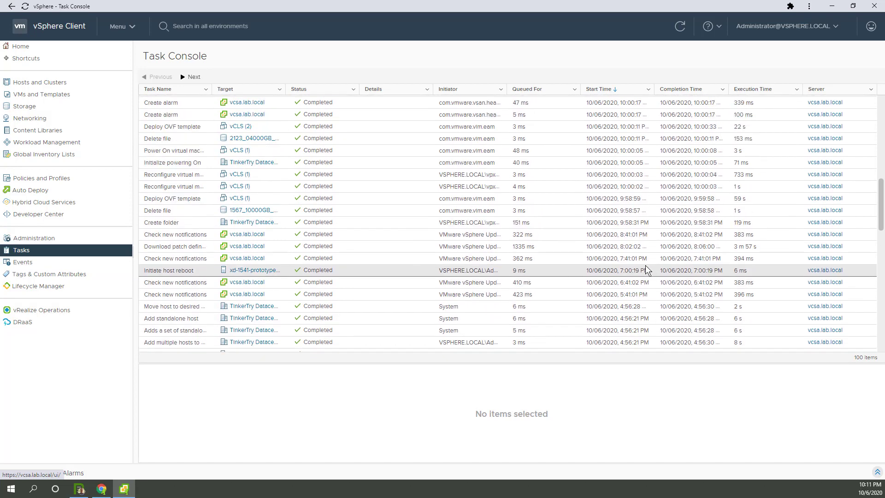
pyautogui.scroll(-3)
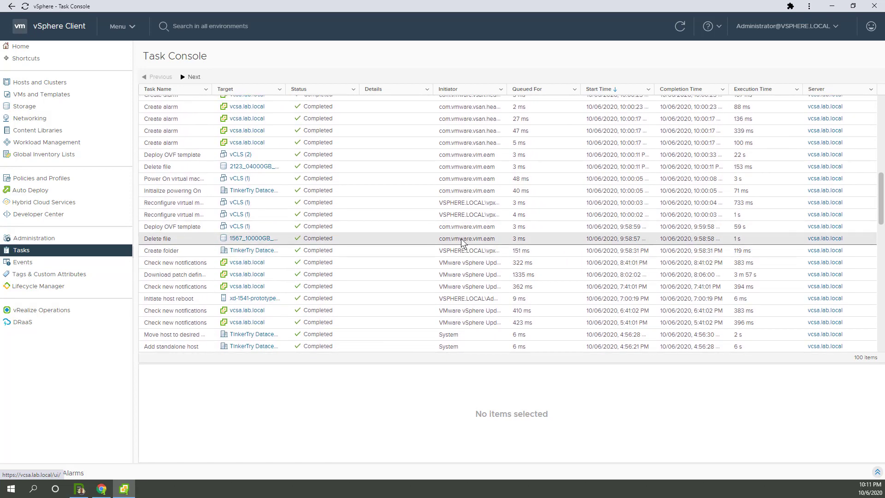
pyautogui.click(680, 26)
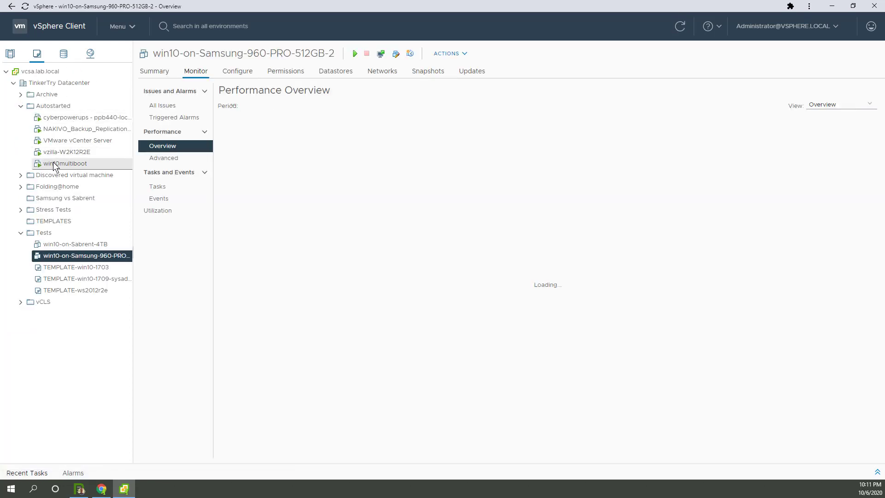
# Show the VMware vCenter Server VM summary: powered on, Photon OS, 2 CPUs, 12 GB memory
pyautogui.click(81, 140)
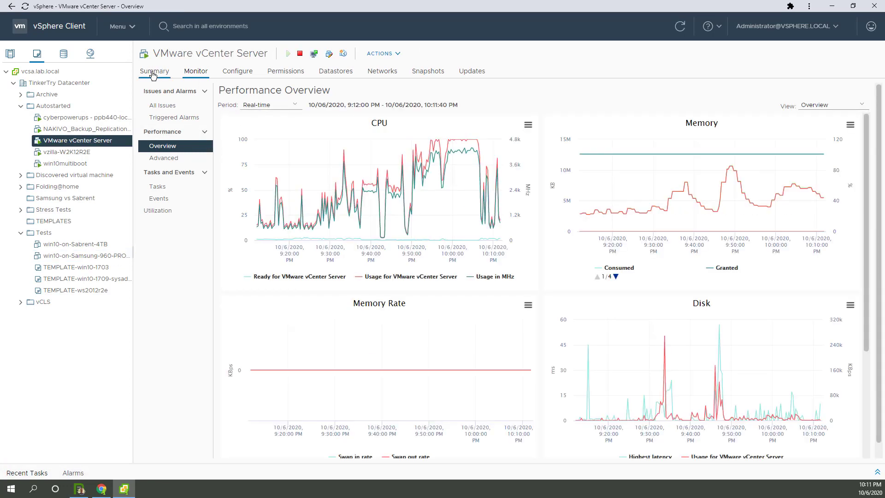
pyautogui.click(154, 71)
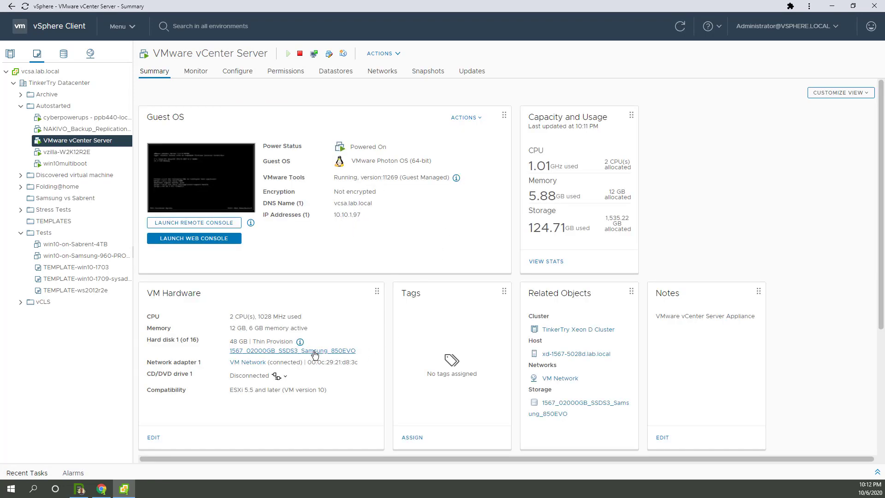
pyautogui.moveTo(322, 355)
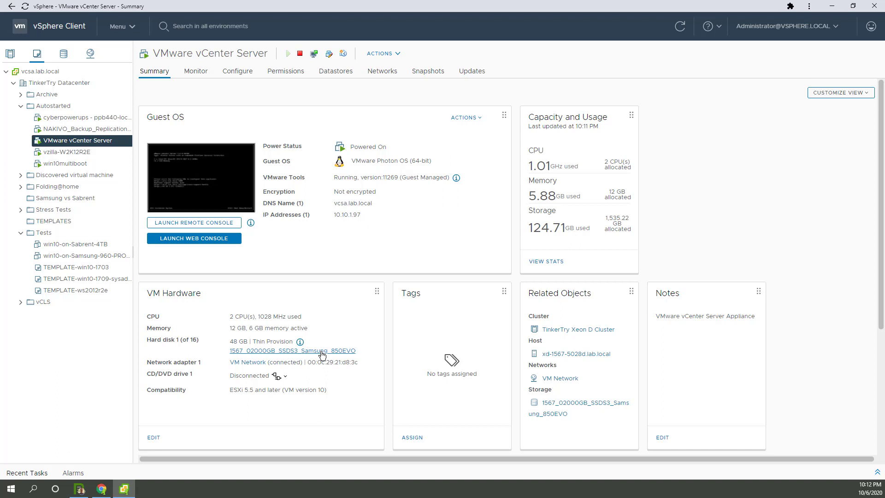
pyautogui.moveTo(21, 106)
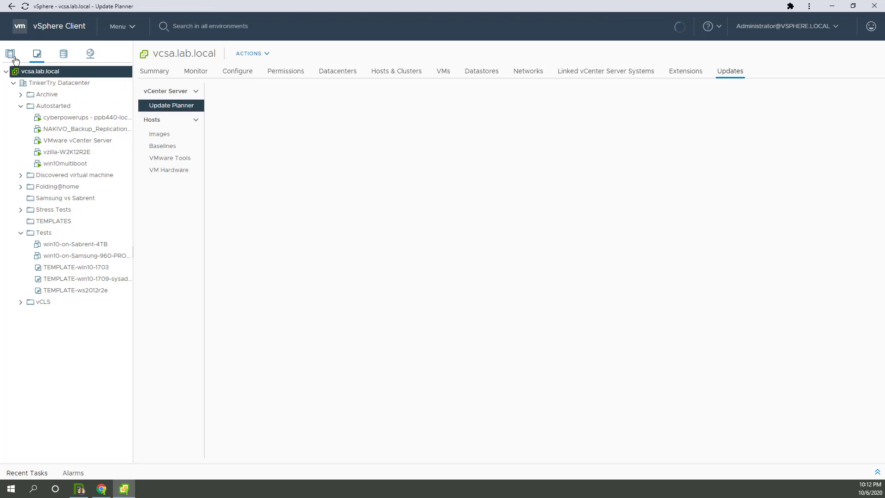
# Show the vcsa.lab.local summary: version 7.0.1, build 16858589, overall health Good
pyautogui.click(154, 71)
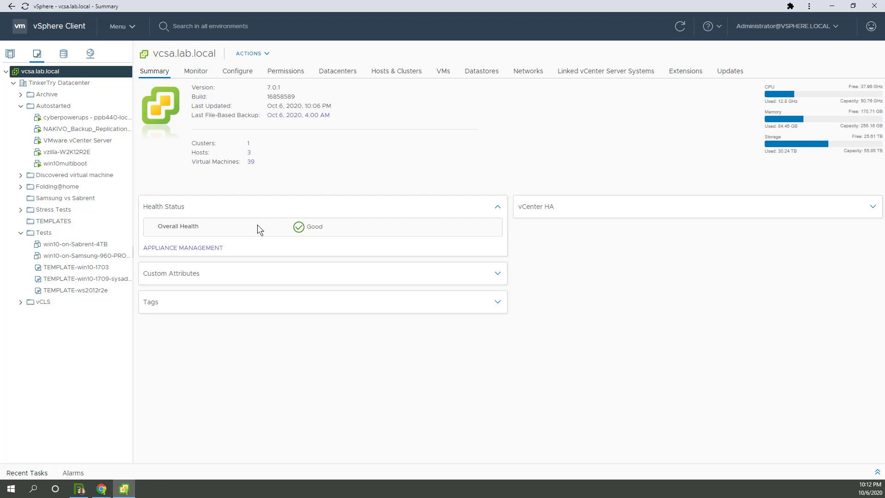
pyautogui.moveTo(233, 153)
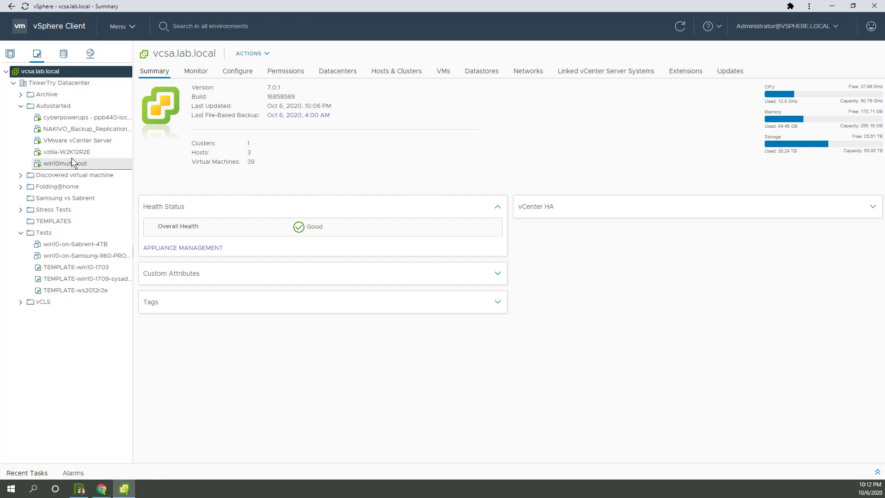
# Show the vCenter Server VM's real-time CPU, memory and disk performance overview charts
pyautogui.click(78, 141)
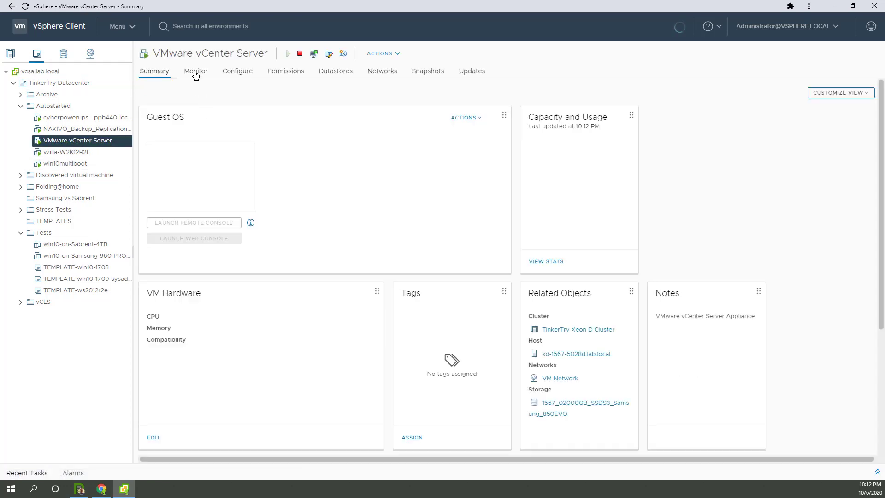
pyautogui.click(195, 71)
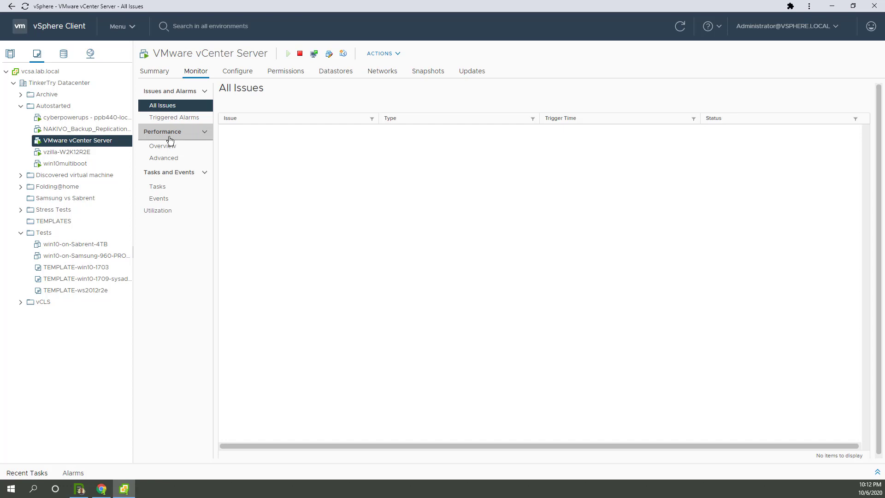
pyautogui.click(162, 146)
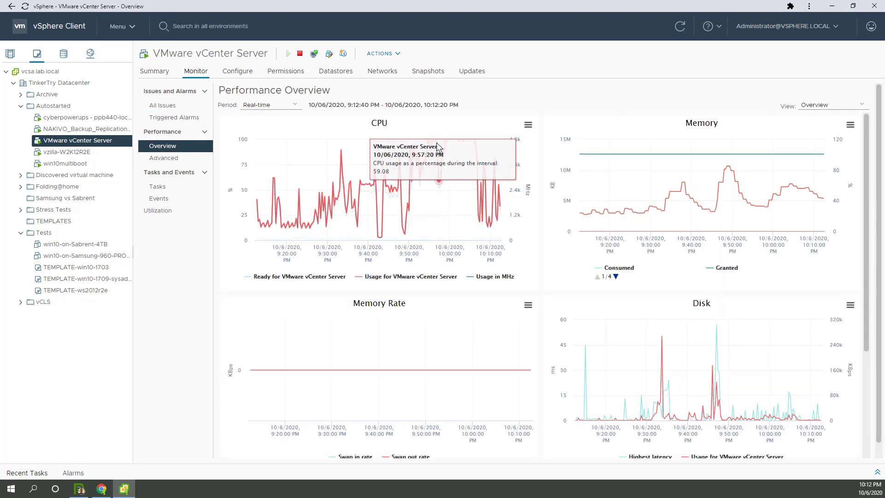
pyautogui.moveTo(466, 272)
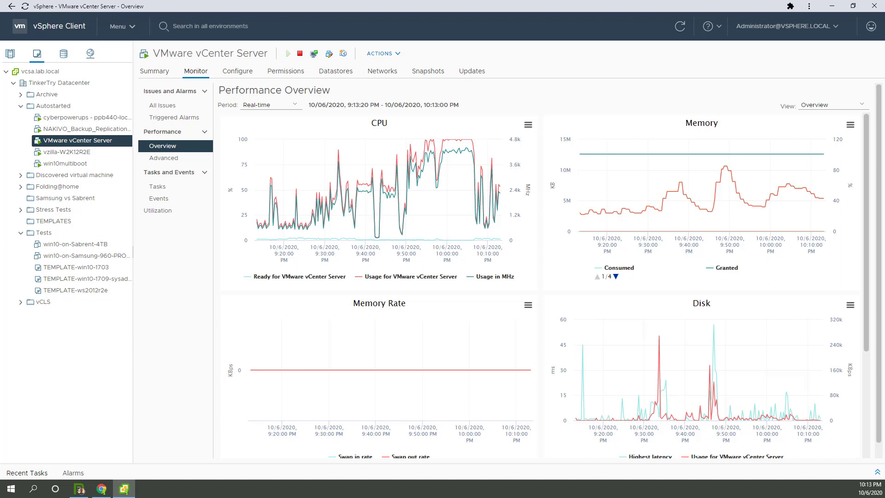
pyautogui.moveTo(119, 486)
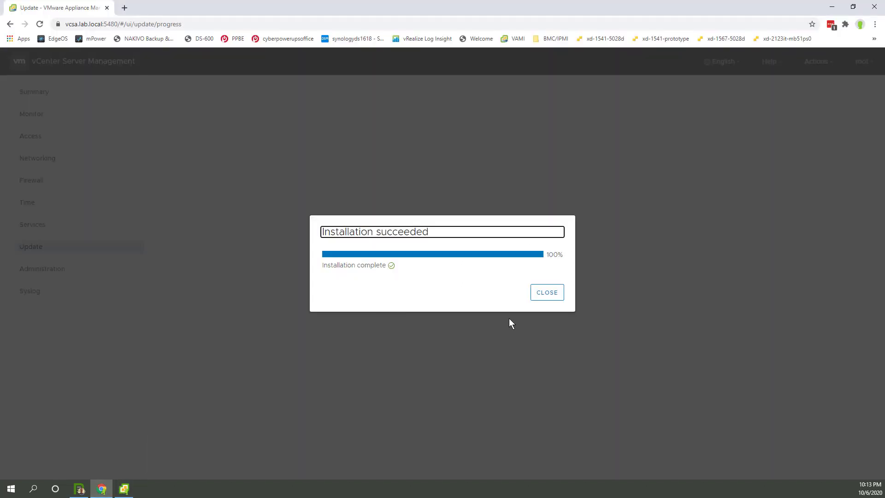
# Dismiss the Installation succeeded dialog, leaving the Update page at 7.0.1.00000 with no applicable updates
pyautogui.click(546, 292)
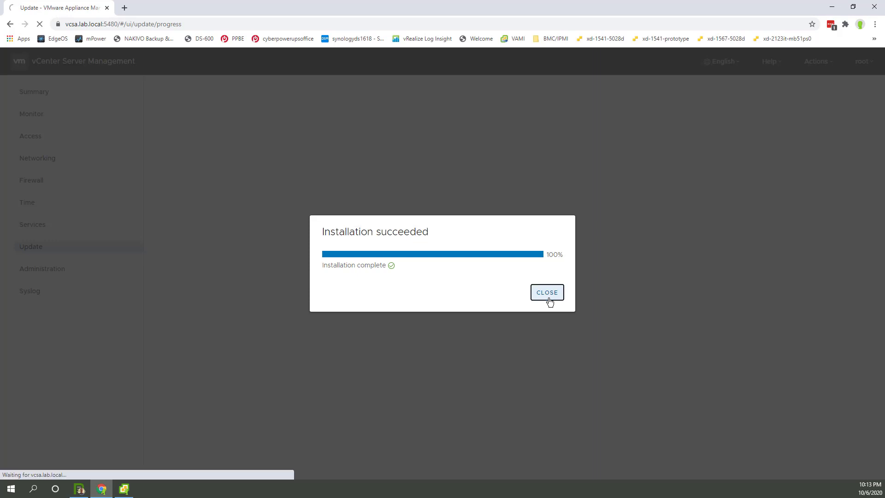
pyautogui.click(545, 292)
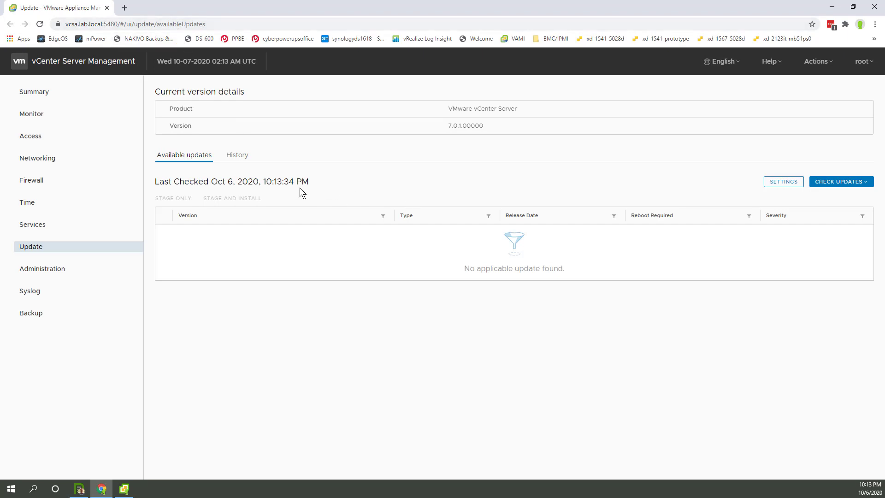
pyautogui.click(841, 182)
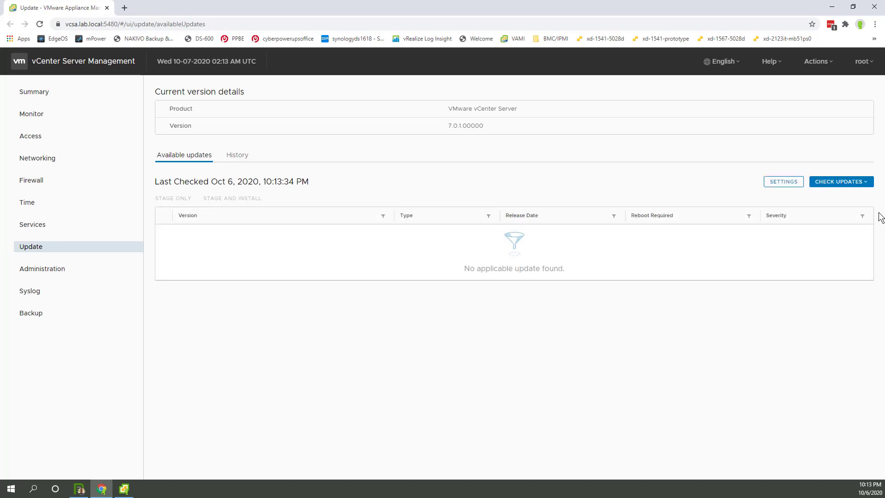
pyautogui.moveTo(119, 481)
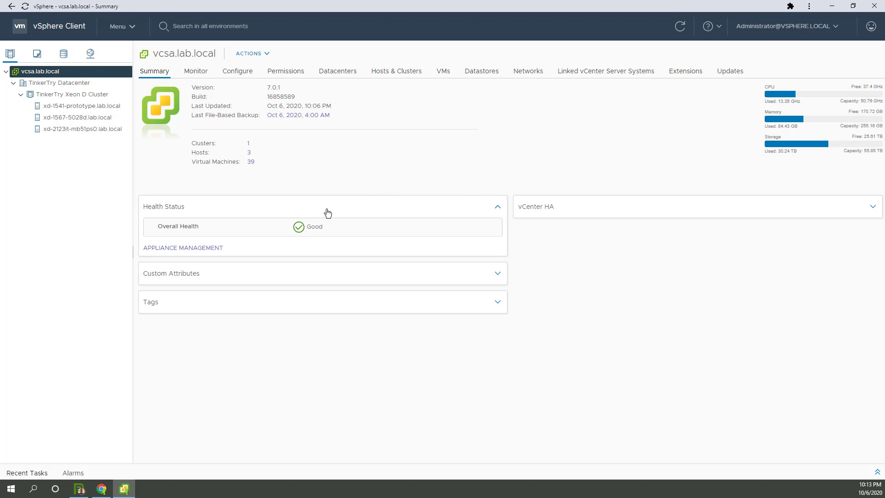
pyautogui.moveTo(605, 247)
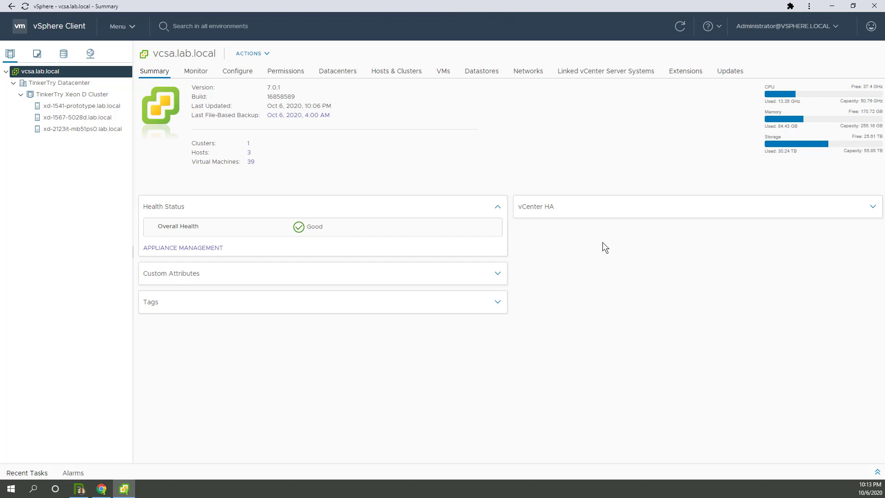
pyautogui.moveTo(623, 265)
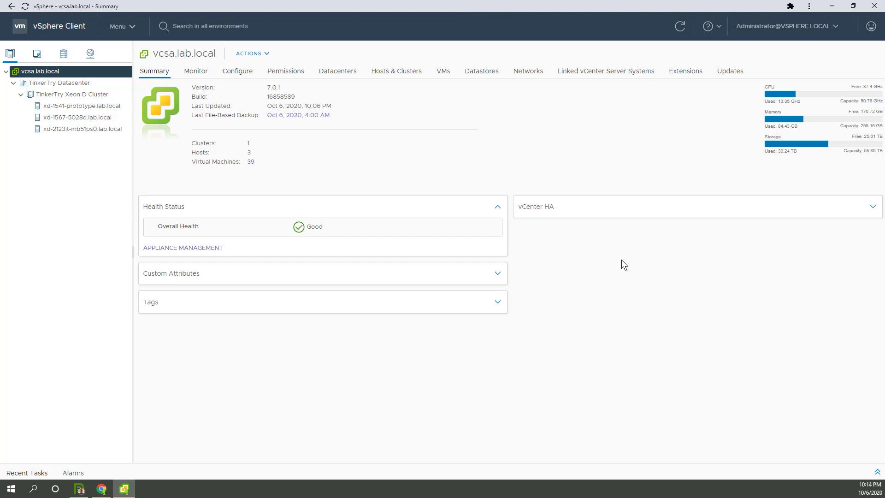
pyautogui.moveTo(723, 270)
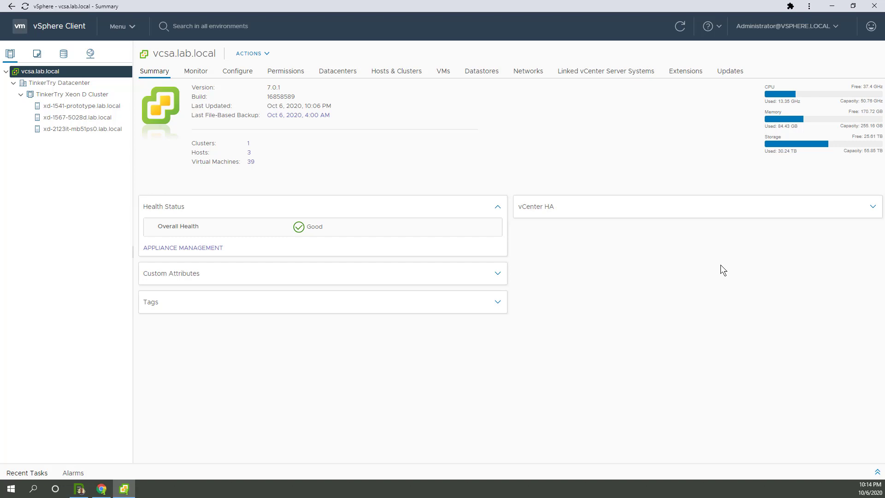
pyautogui.moveTo(842, 331)
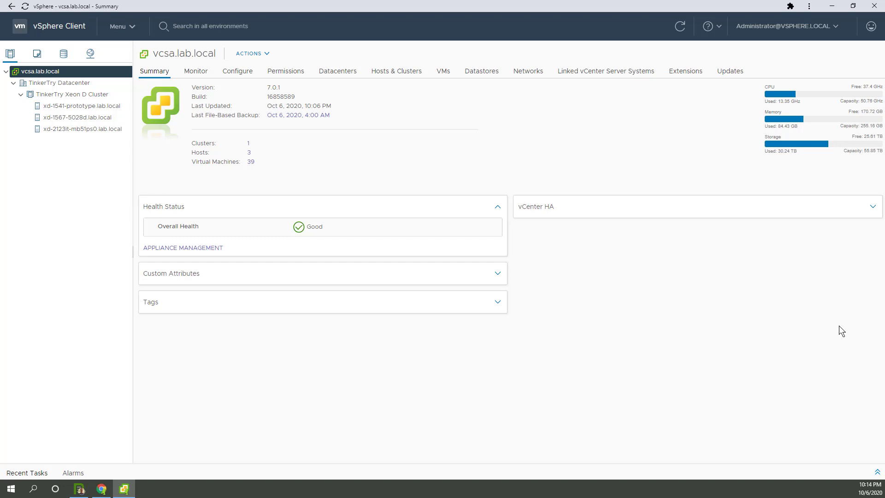
pyautogui.moveTo(846, 238)
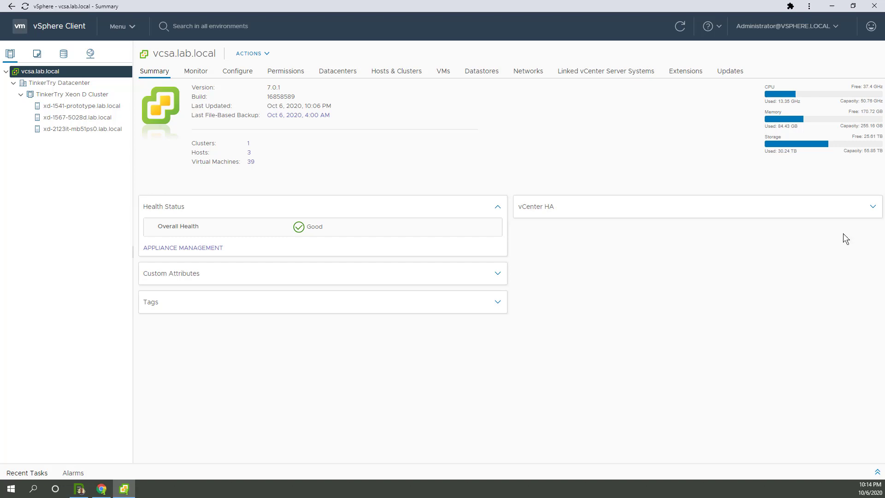
pyautogui.moveTo(375, 346)
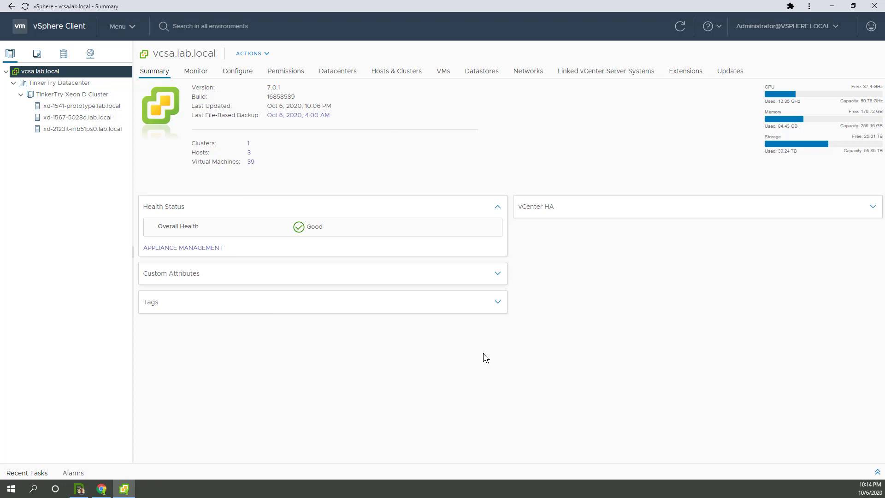
pyautogui.moveTo(67, 487)
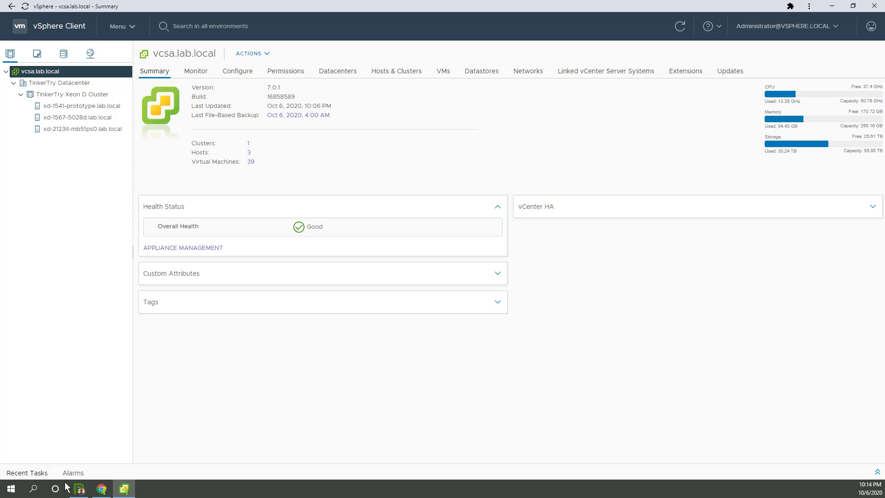